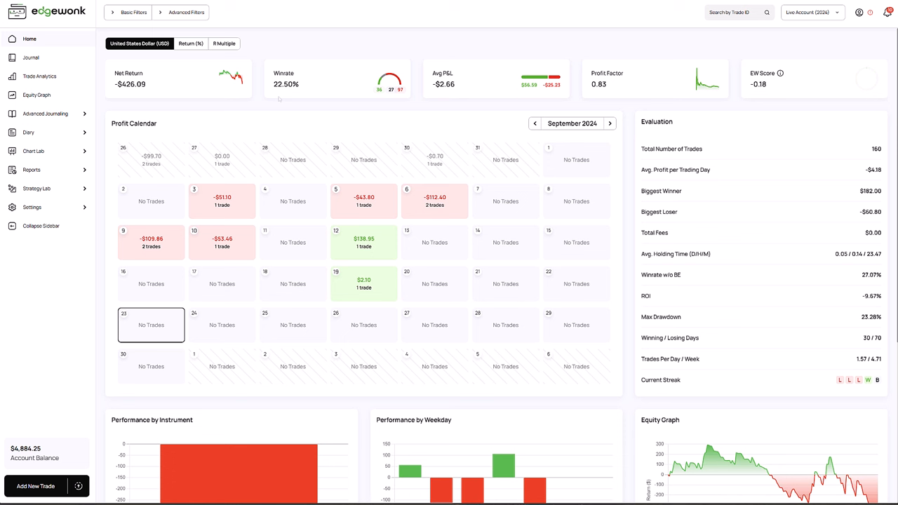
# Expand Diary and open Sessions to list the April–August 2024 monthly sessions
pyautogui.click(29, 132)
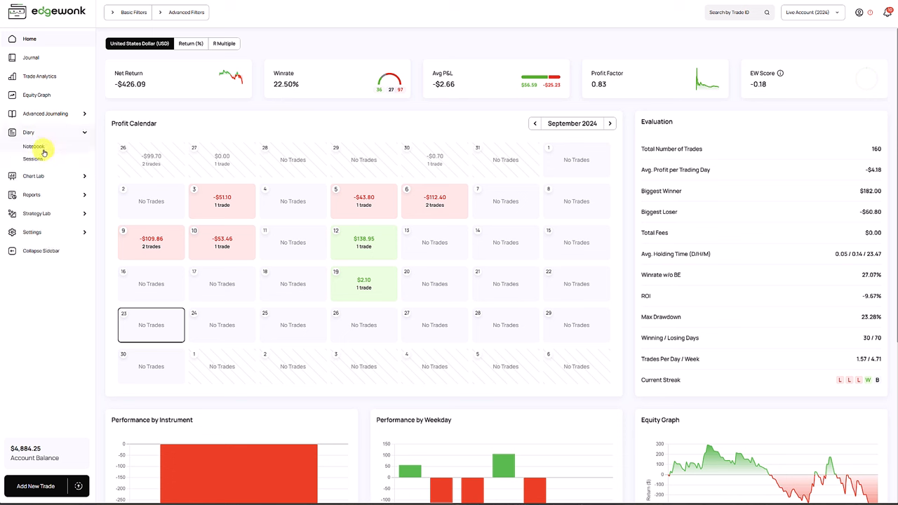
pyautogui.click(33, 158)
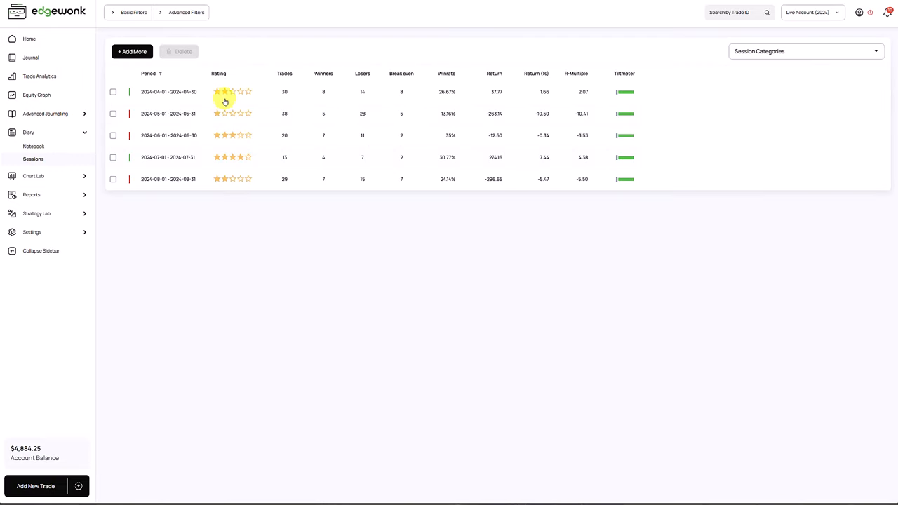
# Open the 2024-05-01 – 2024-05-31 session and scroll through its summary, weak areas and goals
pyautogui.click(168, 114)
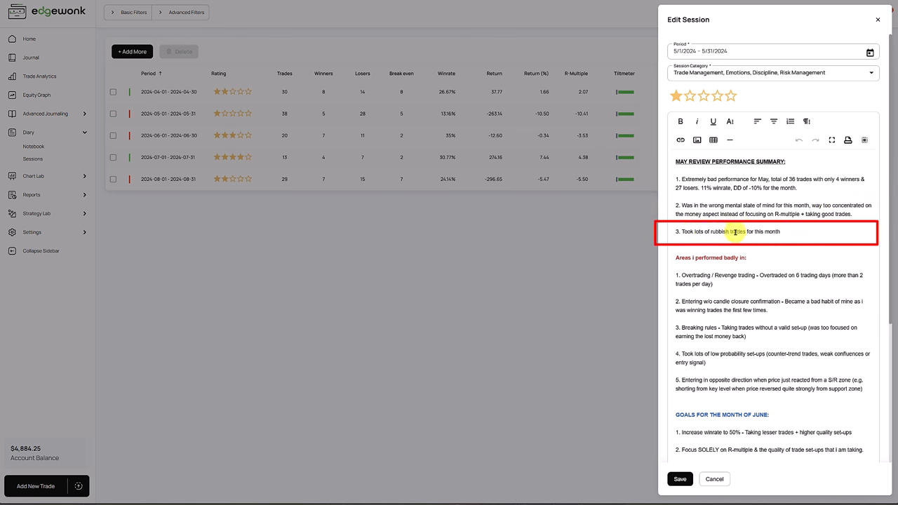
pyautogui.scroll(-3)
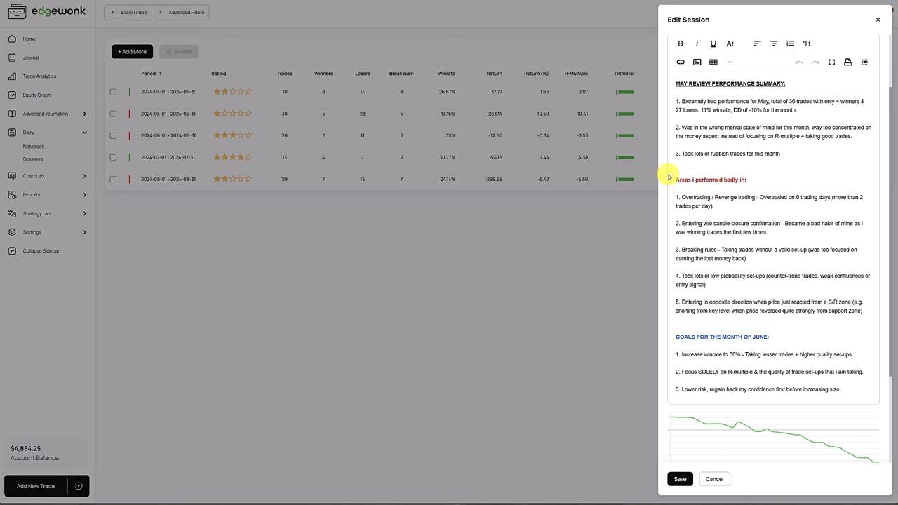
pyautogui.moveTo(775, 167)
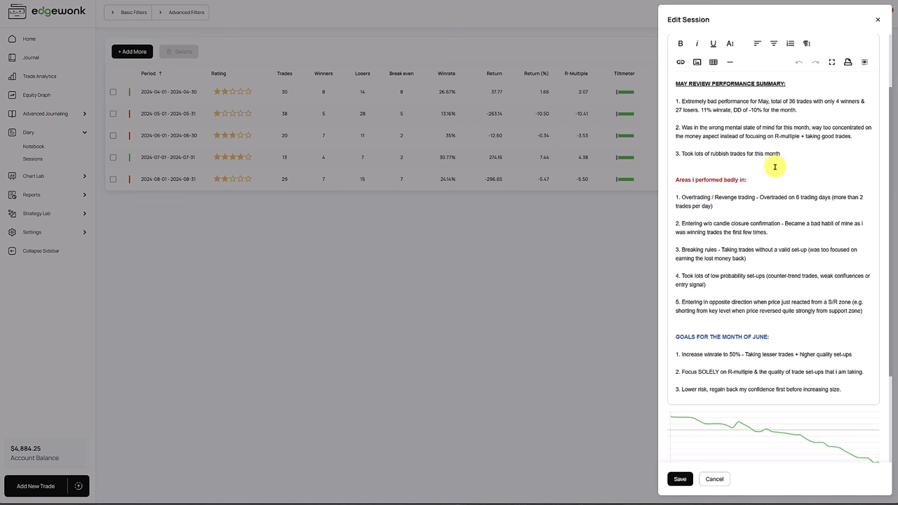
pyautogui.doubleClick(693, 201)
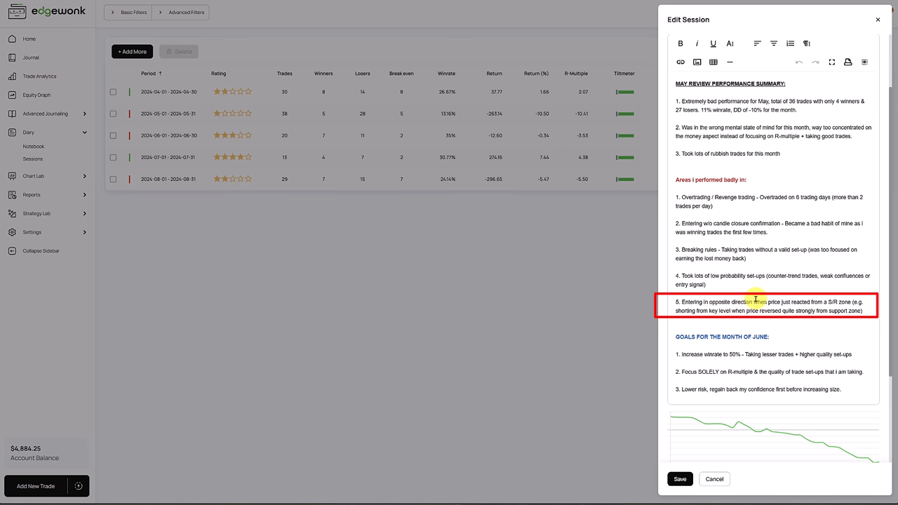
# Close the May review and open Chart Lab's Performance by Setup, where No set-up loses $751.54
pyautogui.click(713, 479)
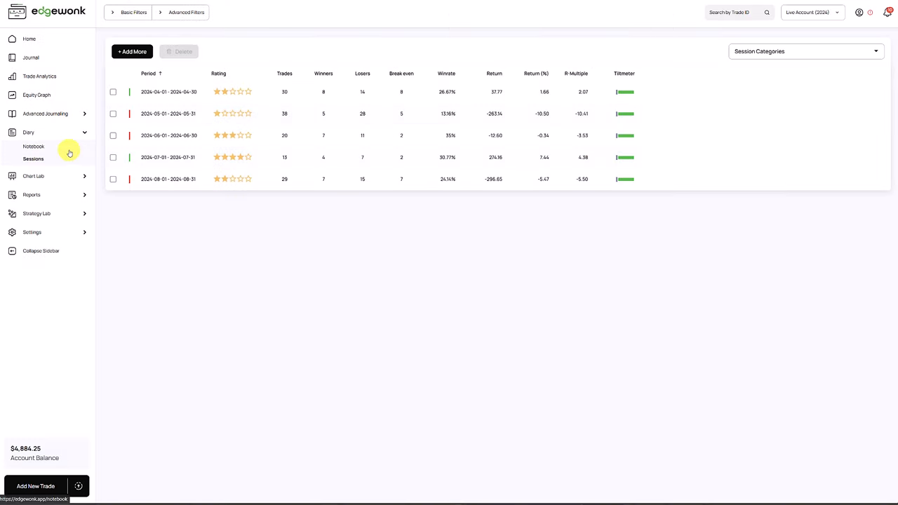
pyautogui.click(34, 177)
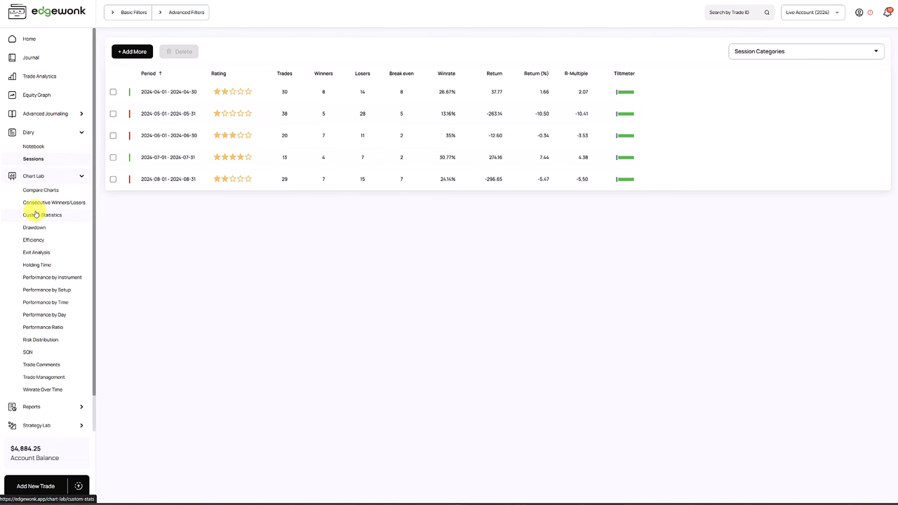
pyautogui.moveTo(47, 289)
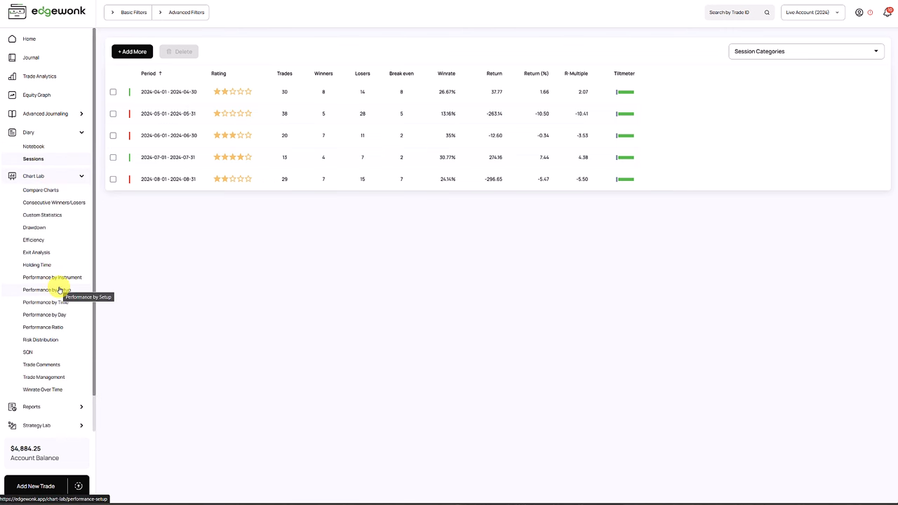
pyautogui.click(48, 289)
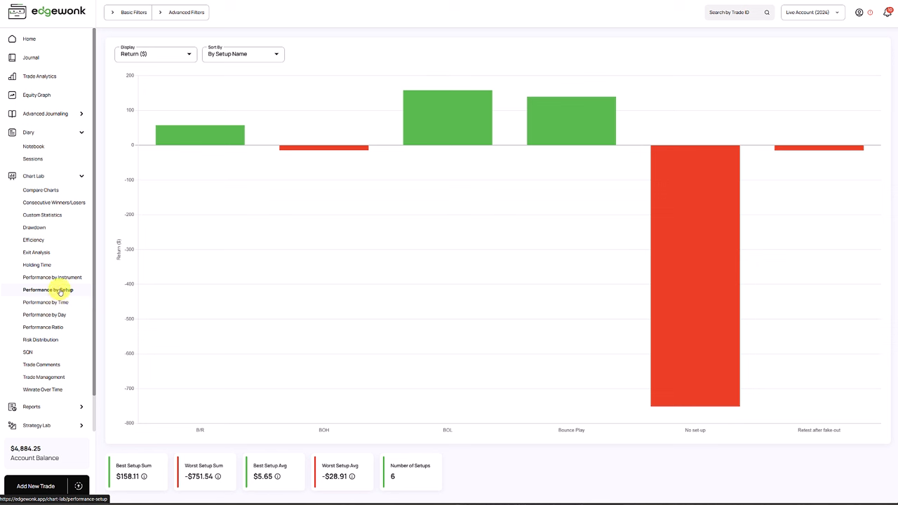
pyautogui.moveTo(715, 236)
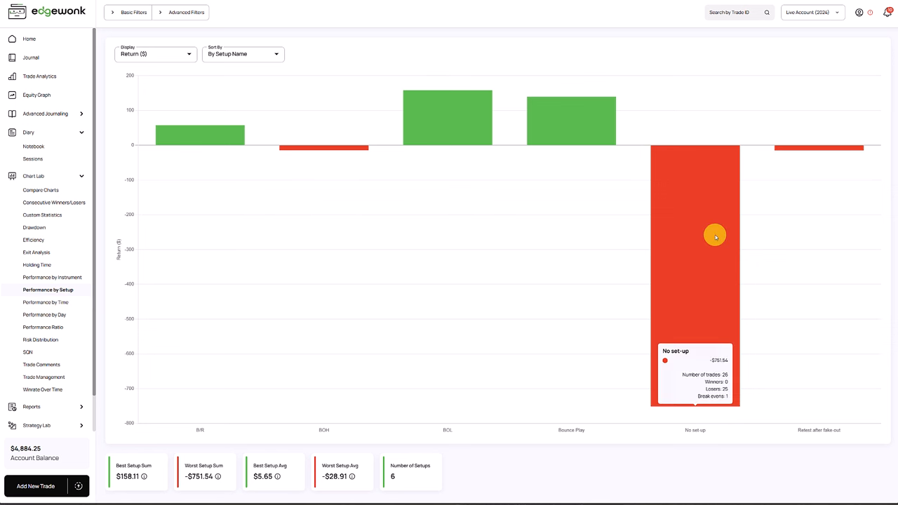
pyautogui.moveTo(705, 233)
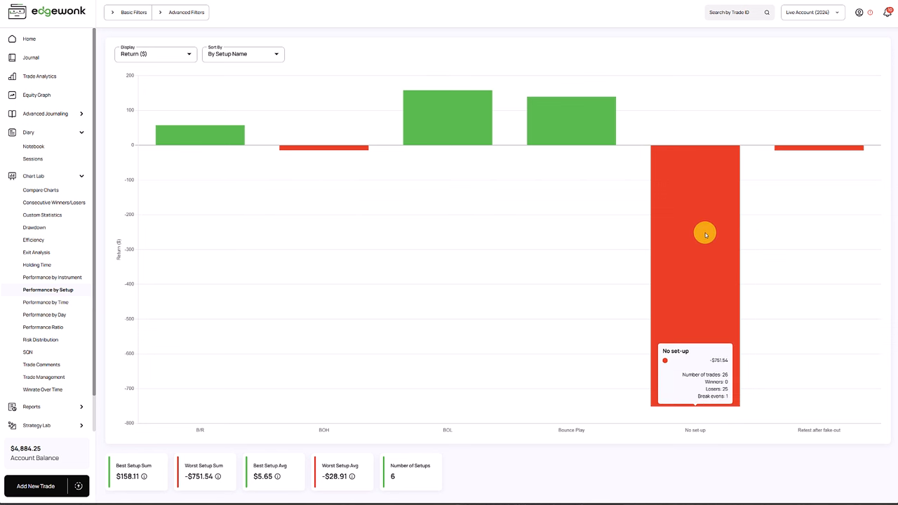
pyautogui.moveTo(706, 310)
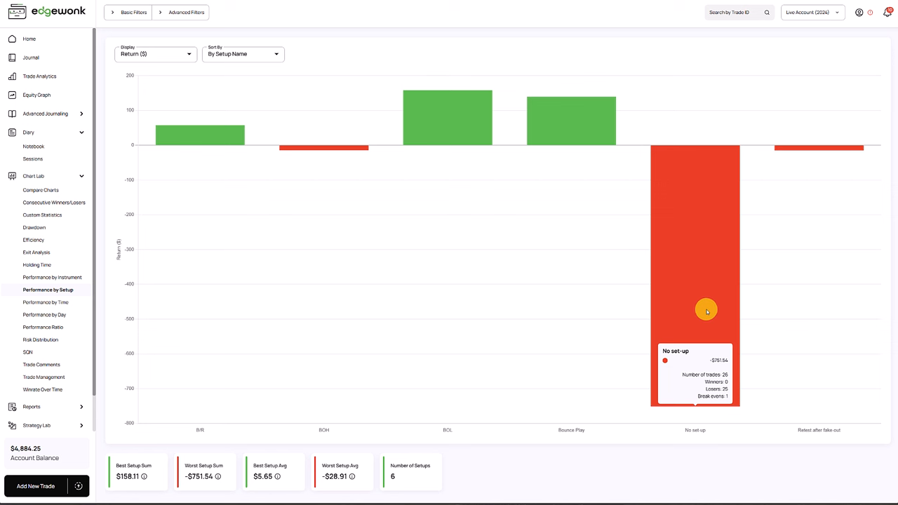
pyautogui.moveTo(702, 315)
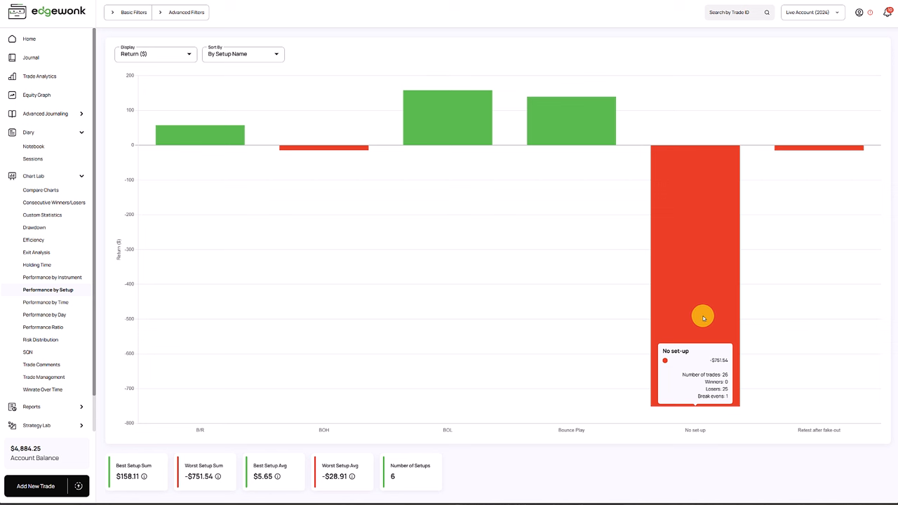
pyautogui.moveTo(714, 367)
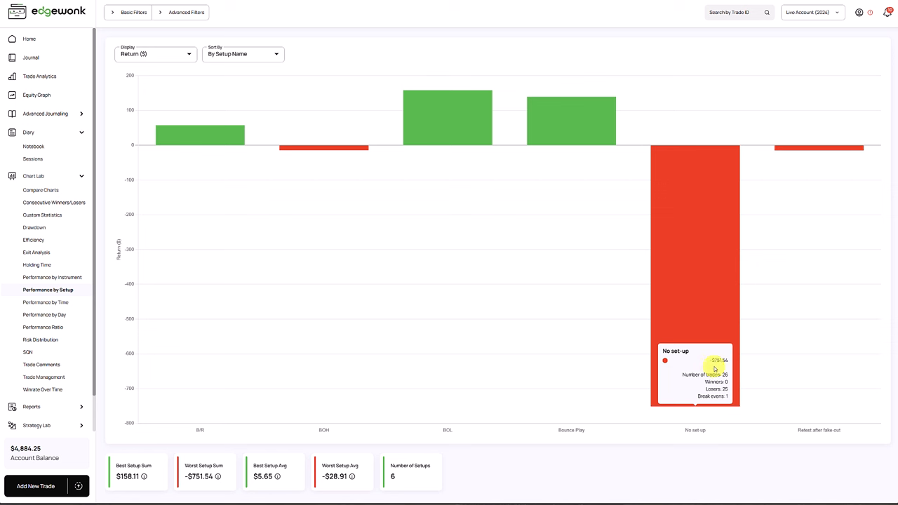
pyautogui.moveTo(724, 386)
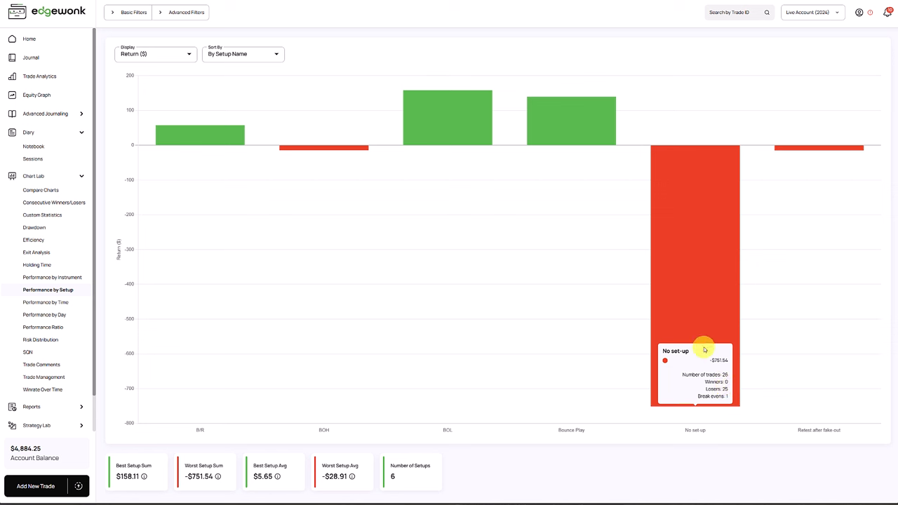
pyautogui.moveTo(721, 365)
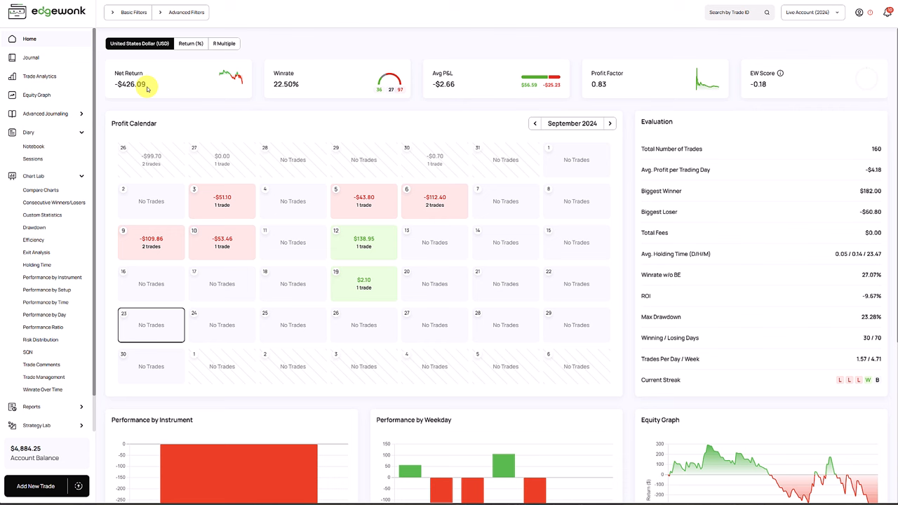
# Filter the equity graph to six setups excluding No set-up: 134 trades, $325.45 profit
pyautogui.click(36, 95)
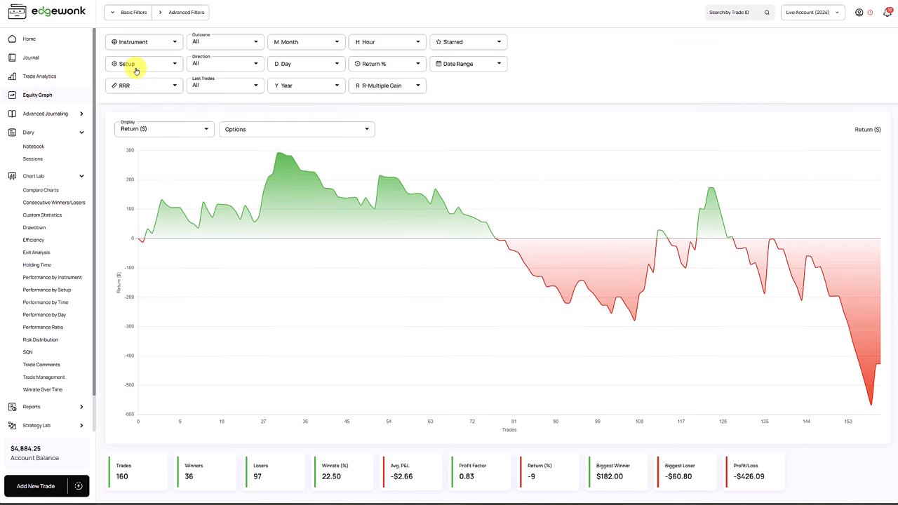
pyautogui.click(129, 129)
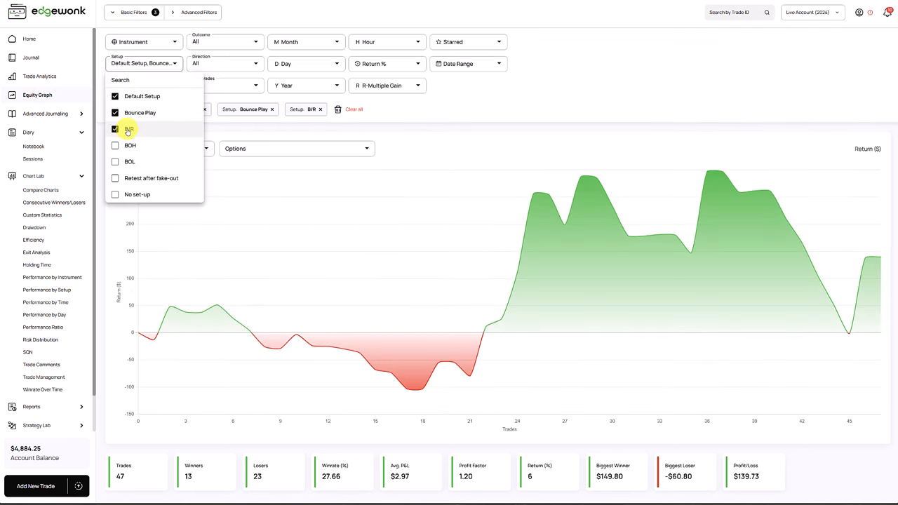
pyautogui.click(114, 177)
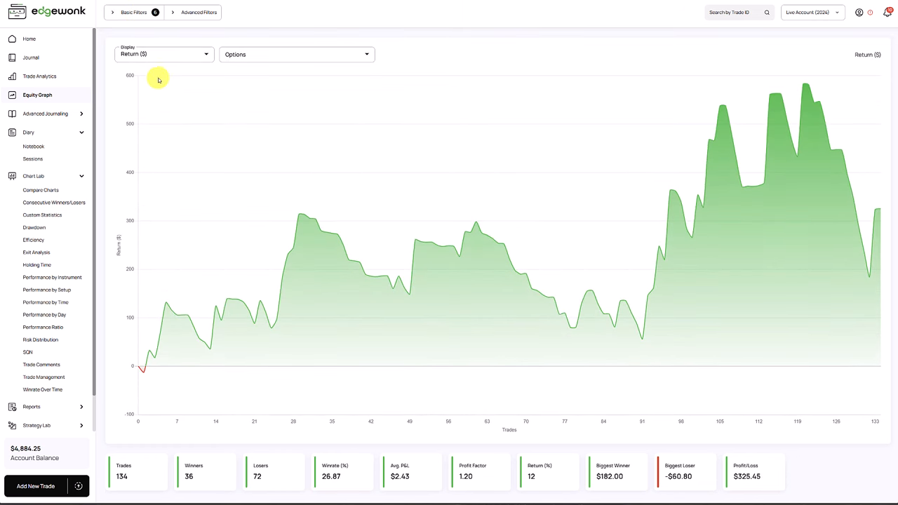
pyautogui.moveTo(564, 128)
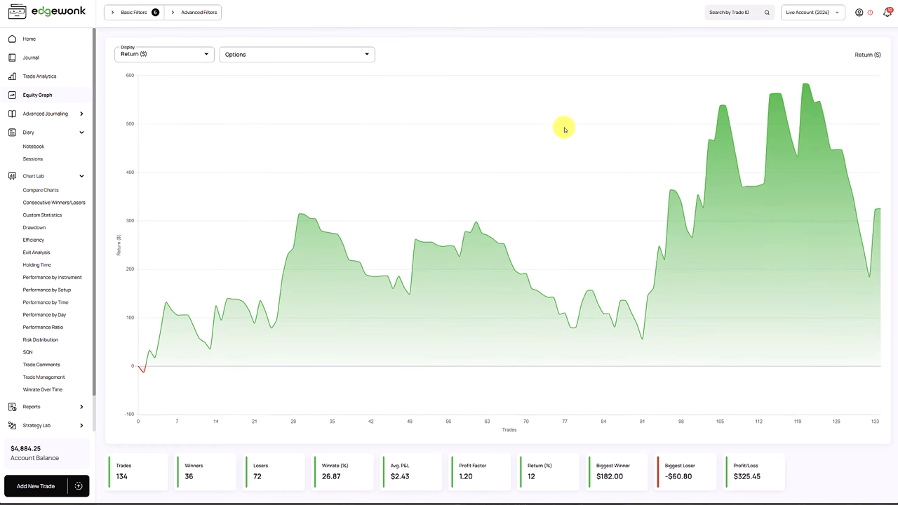
pyautogui.moveTo(761, 138)
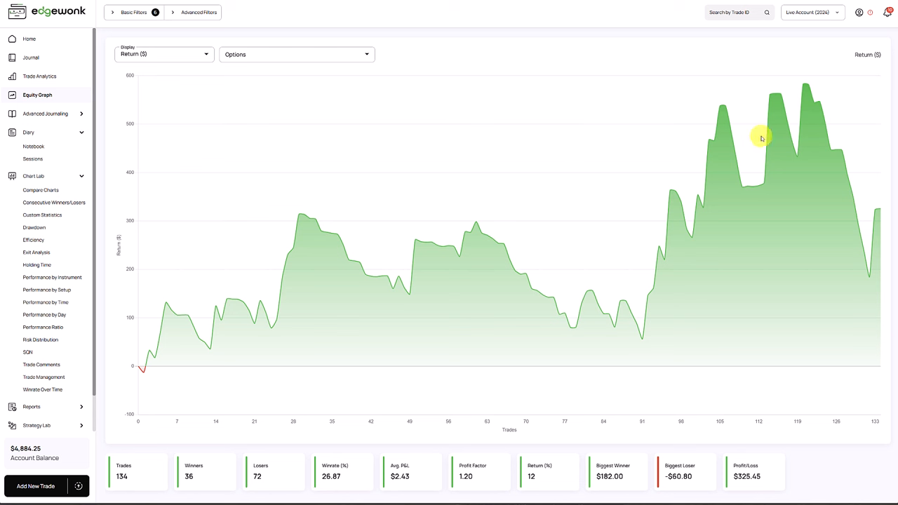
pyautogui.moveTo(815, 213)
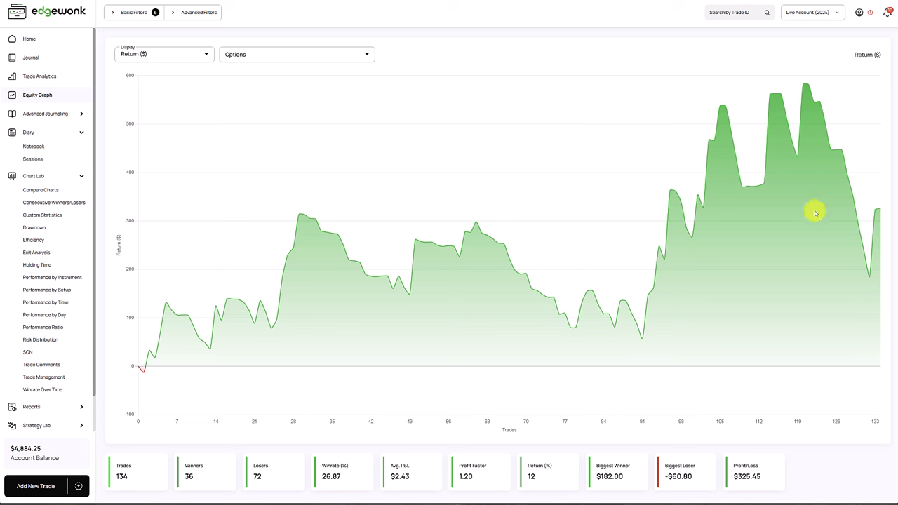
pyautogui.moveTo(372, 117)
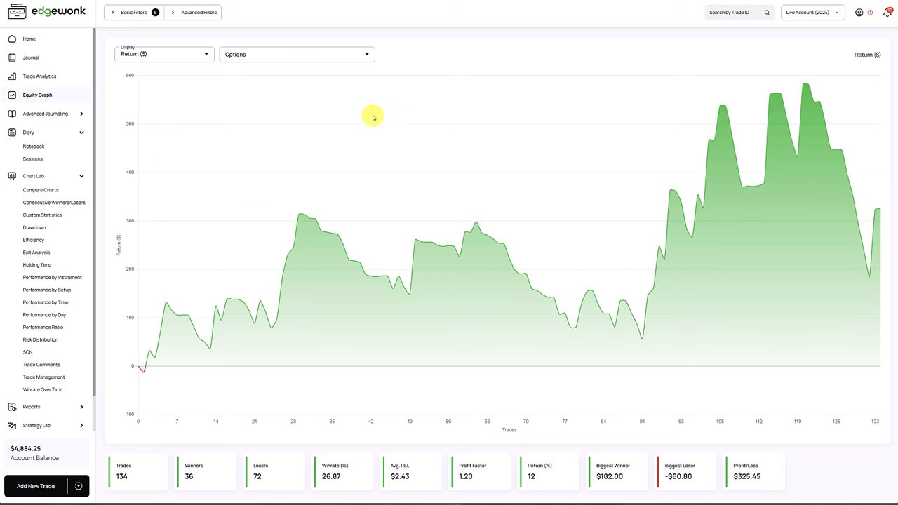
pyautogui.click(198, 12)
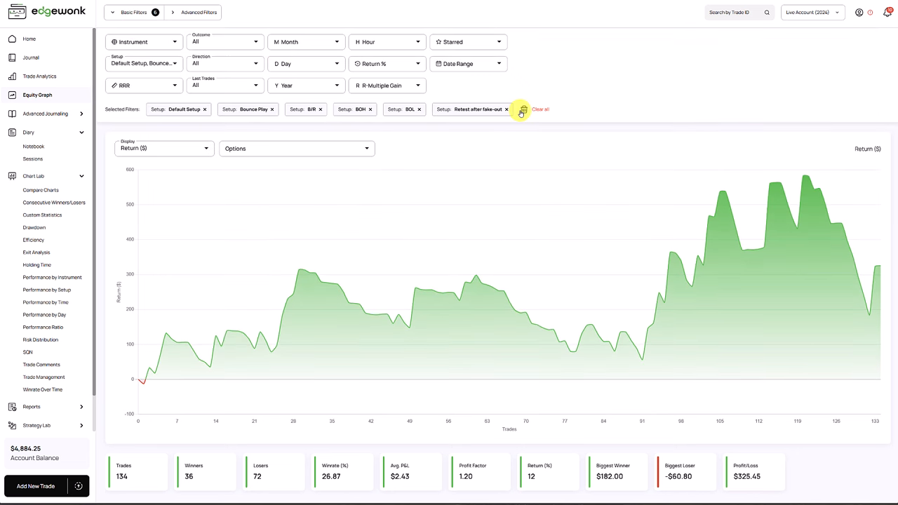
# Clear all setup filters so the equity graph shows 160 trades ending at a $426.09 loss
pyautogui.click(540, 108)
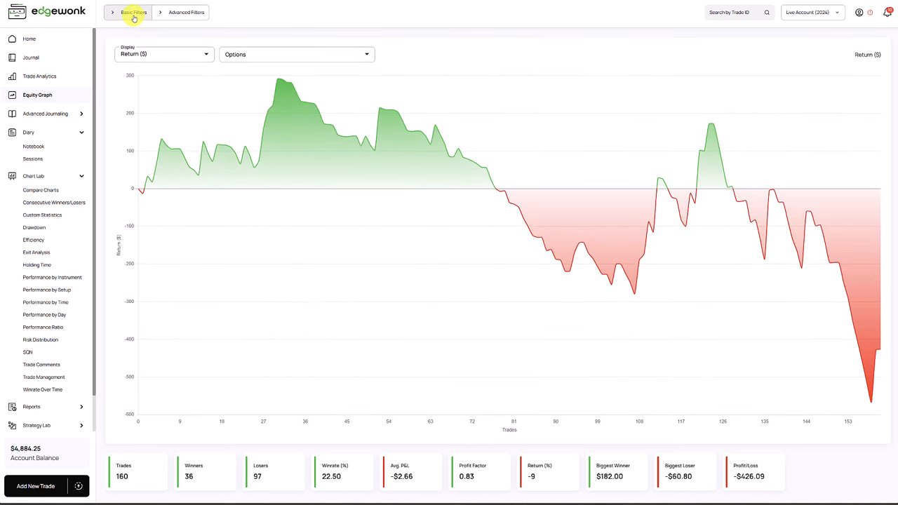
pyautogui.moveTo(159, 21)
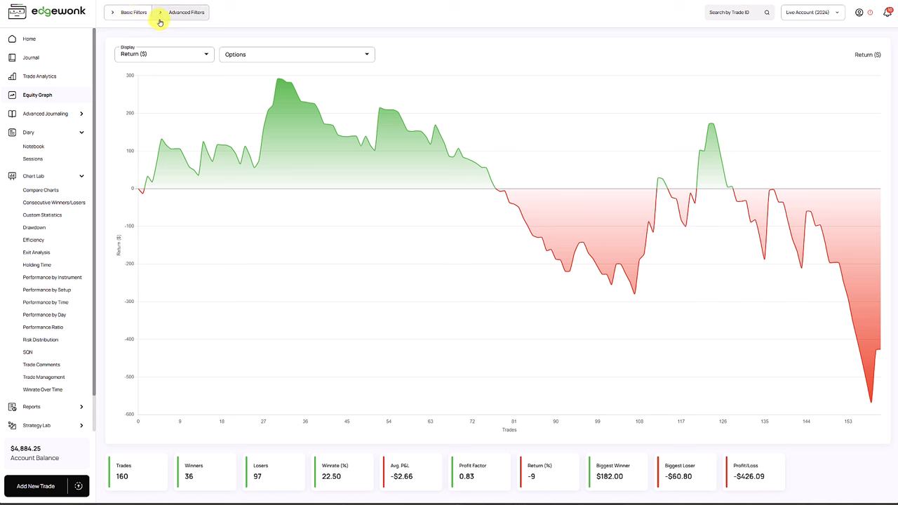
pyautogui.moveTo(843, 288)
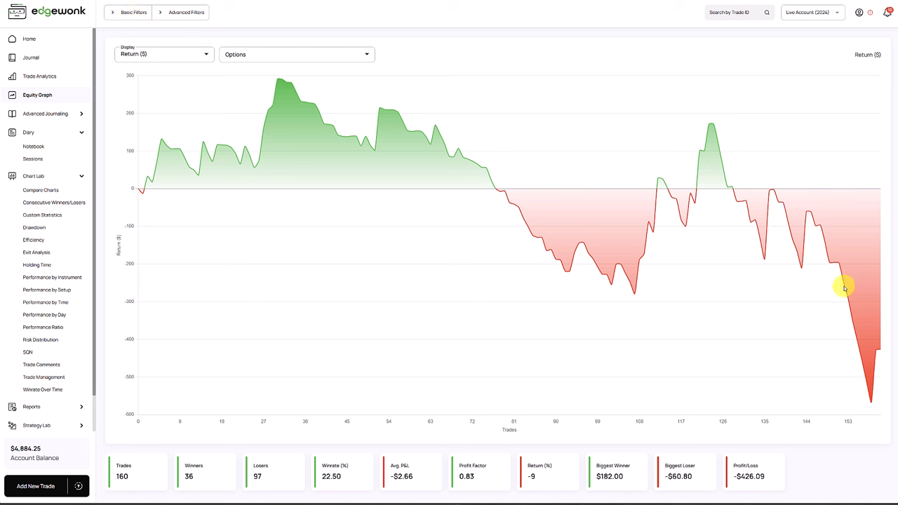
pyautogui.moveTo(741, 227)
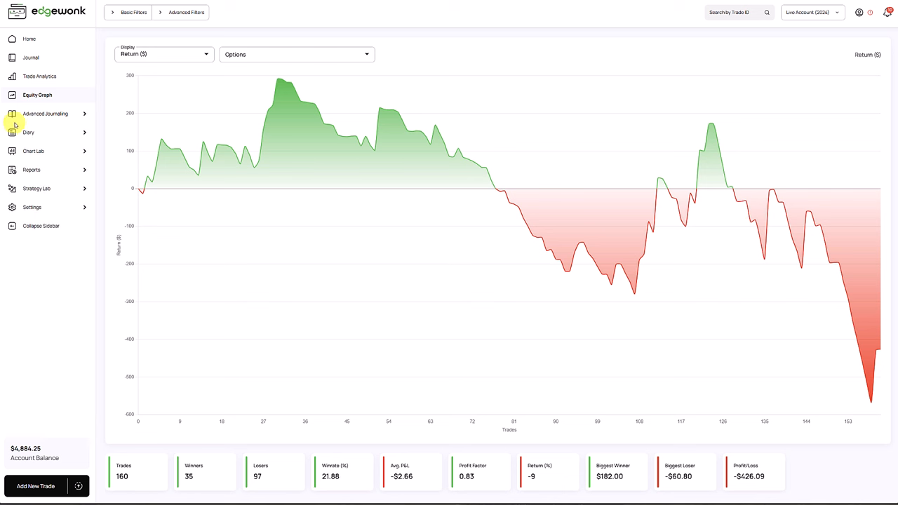
pyautogui.moveTo(32, 170)
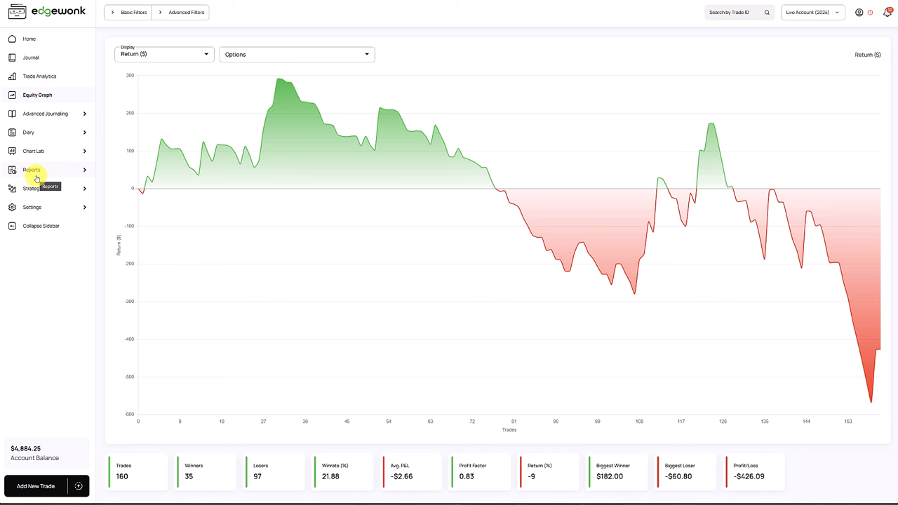
pyautogui.moveTo(47, 172)
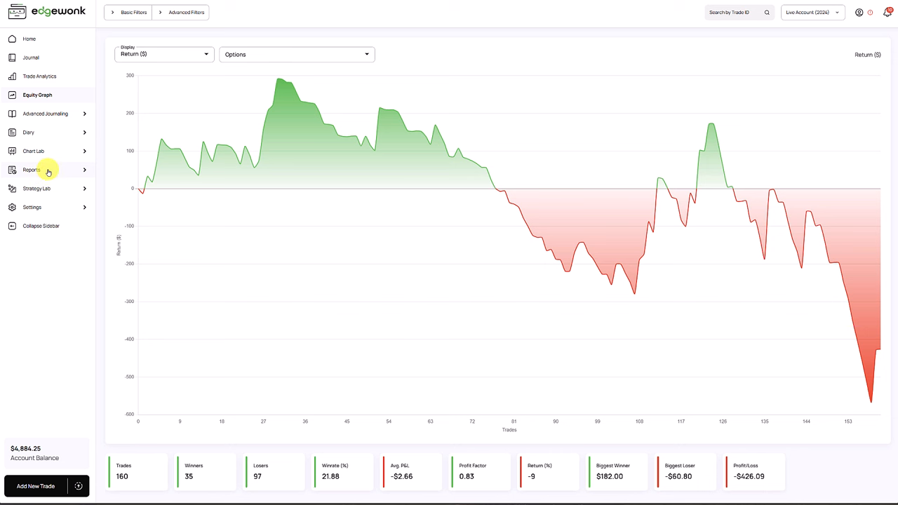
# Show the trading calendar for No set-up trades only, in the full-year 2024 view
pyautogui.click(31, 170)
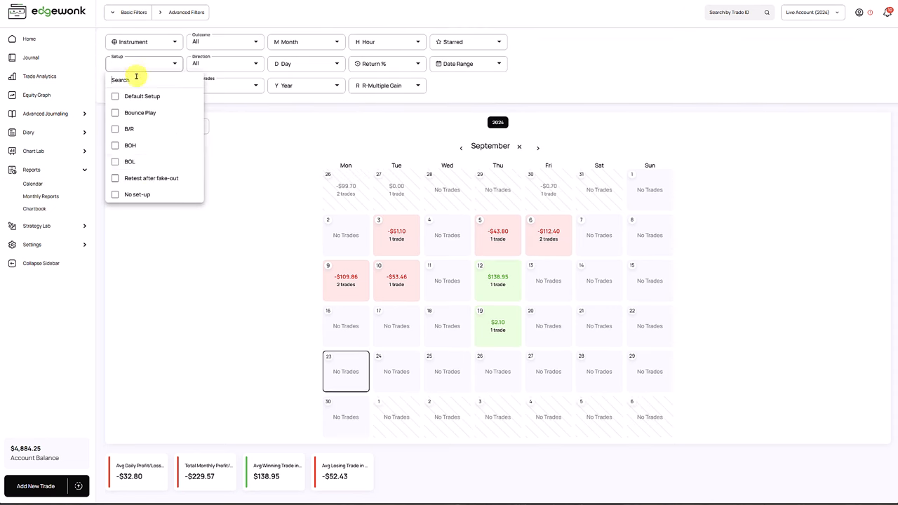
pyautogui.click(115, 194)
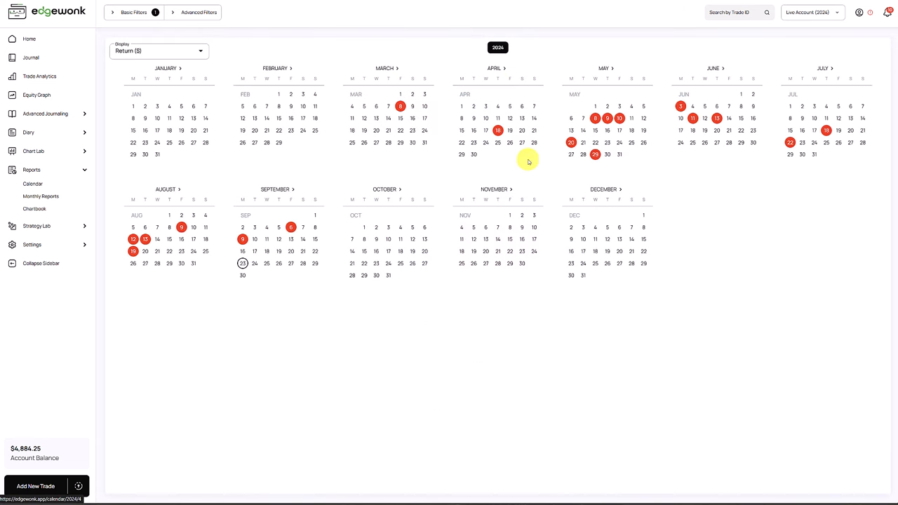
pyautogui.moveTo(409, 161)
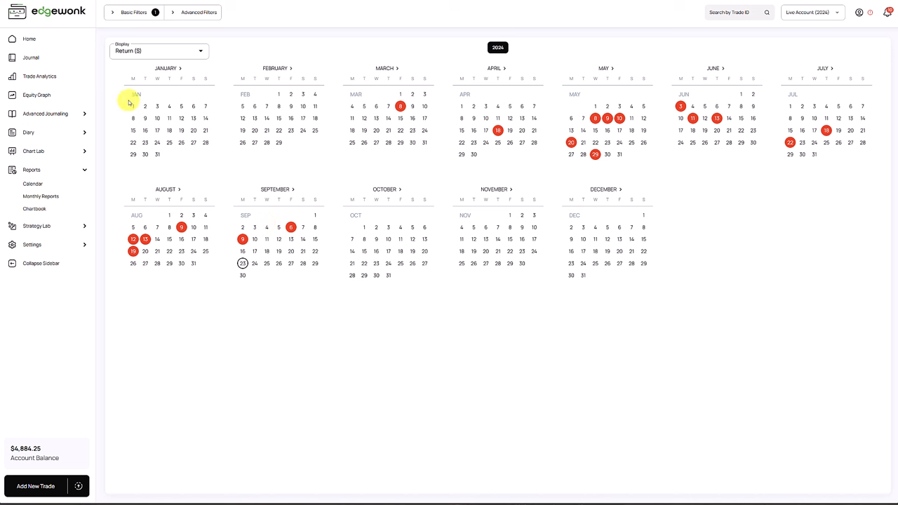
# Check the Trade Analytics stats, then open the equity graph and Chart Lab's Custom Statistics
pyautogui.click(39, 76)
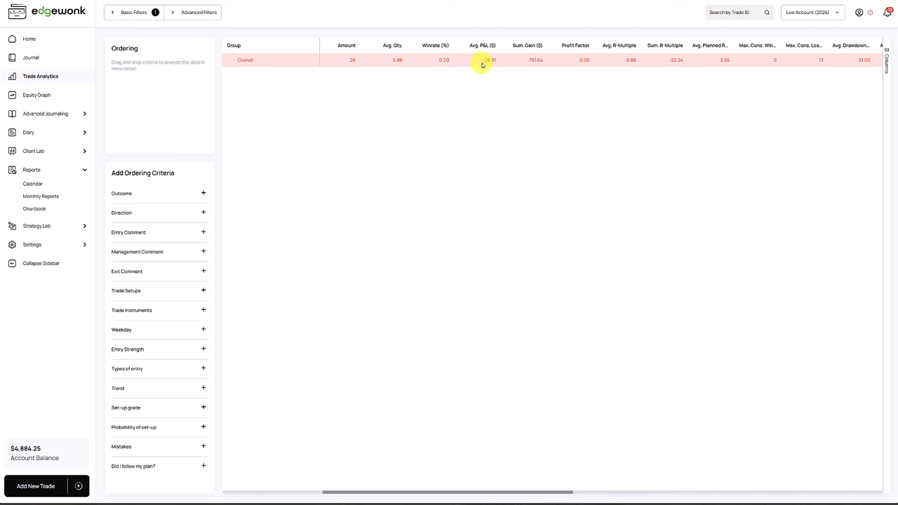
pyautogui.moveTo(490, 63)
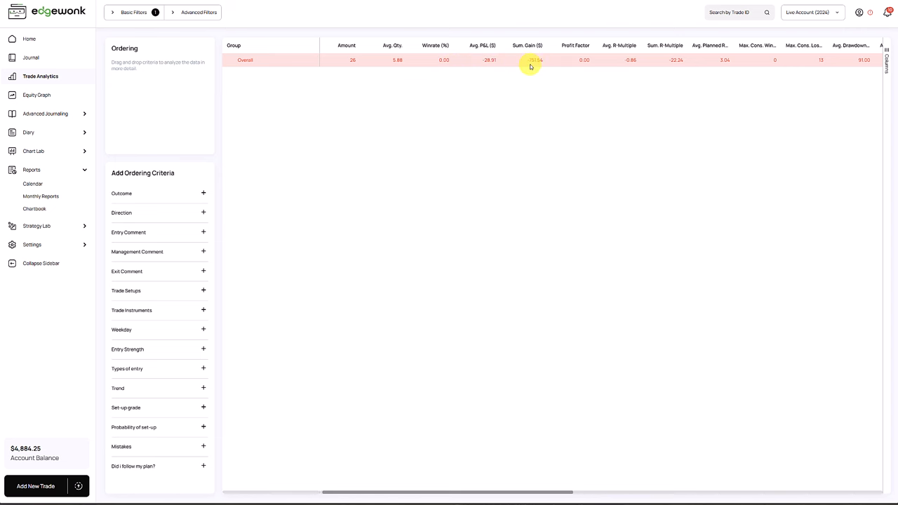
pyautogui.moveTo(640, 64)
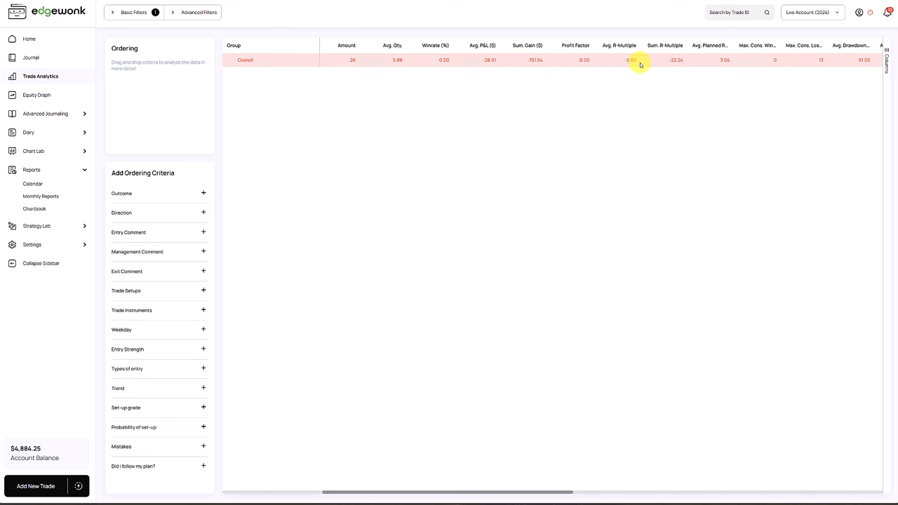
pyautogui.moveTo(658, 72)
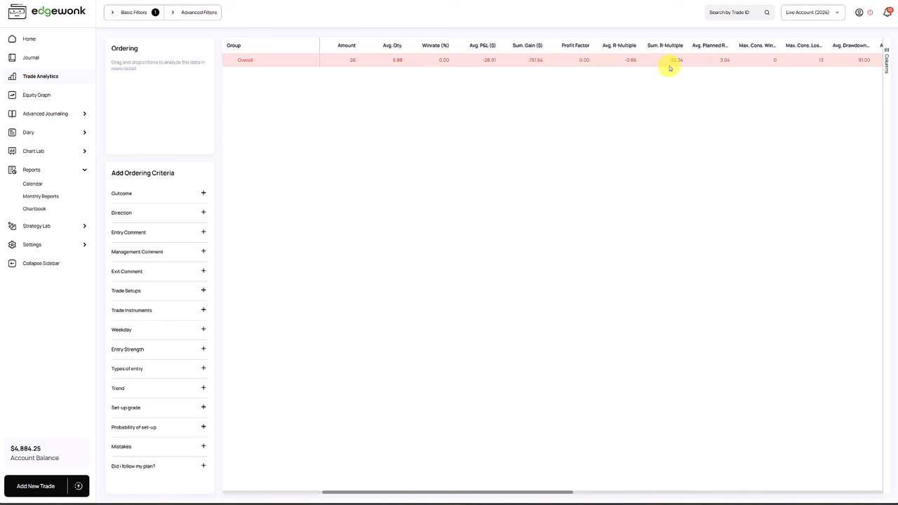
pyautogui.hscroll(3)
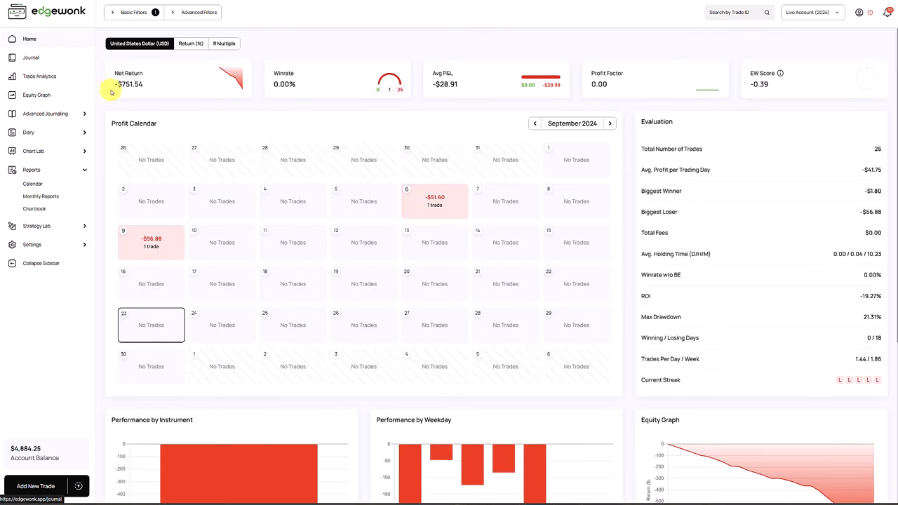
pyautogui.moveTo(76, 27)
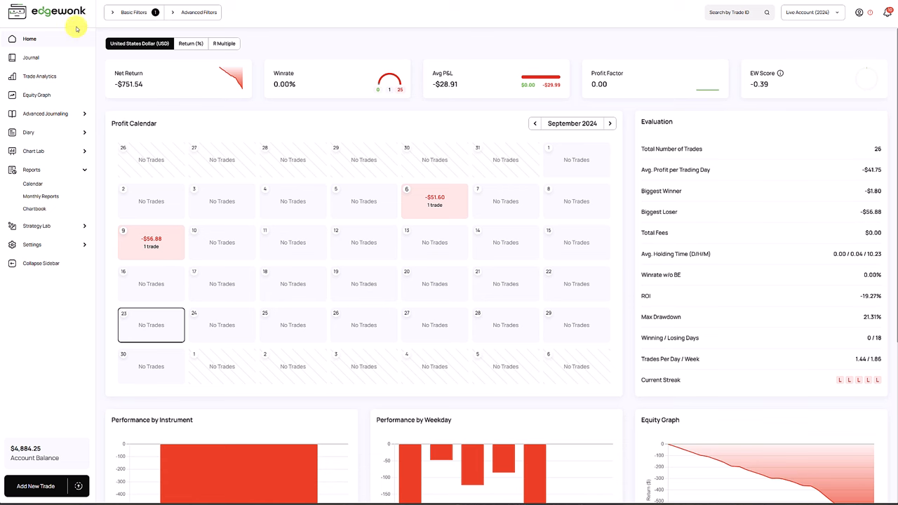
pyautogui.click(36, 95)
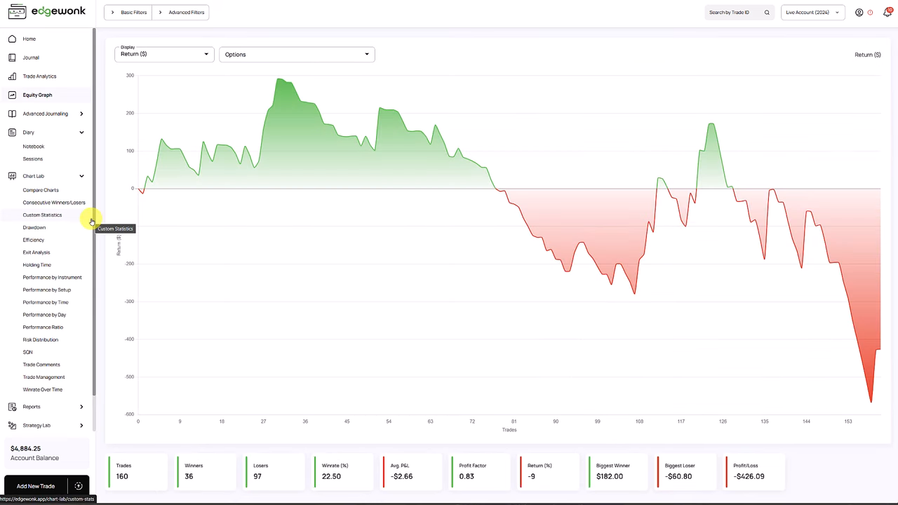
pyautogui.moveTo(67, 216)
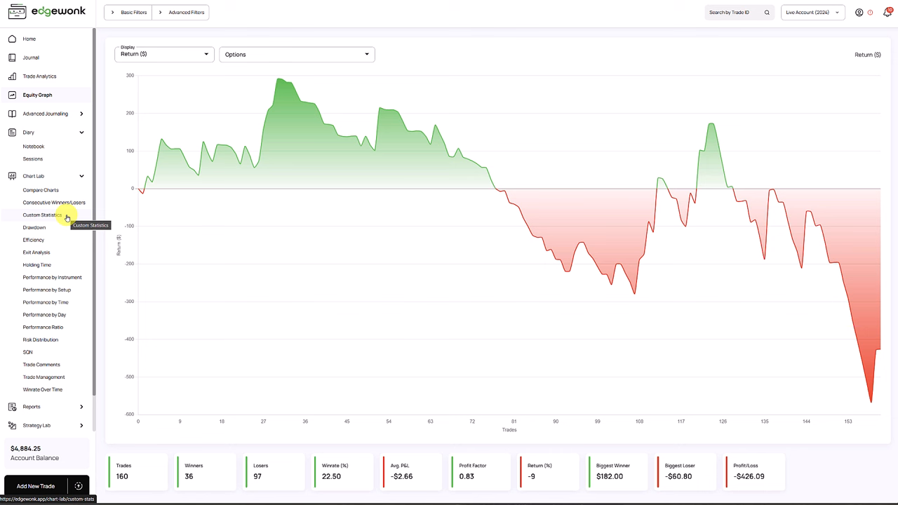
pyautogui.click(40, 214)
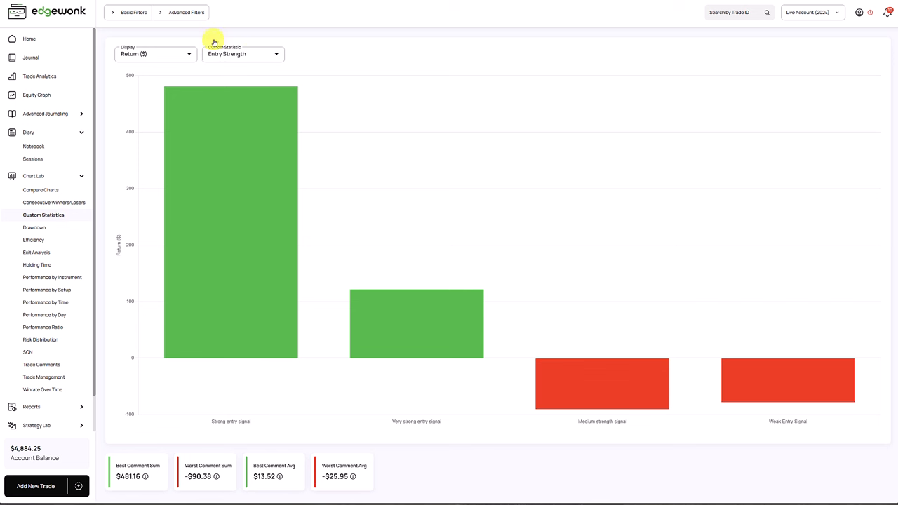
pyautogui.moveTo(258, 329)
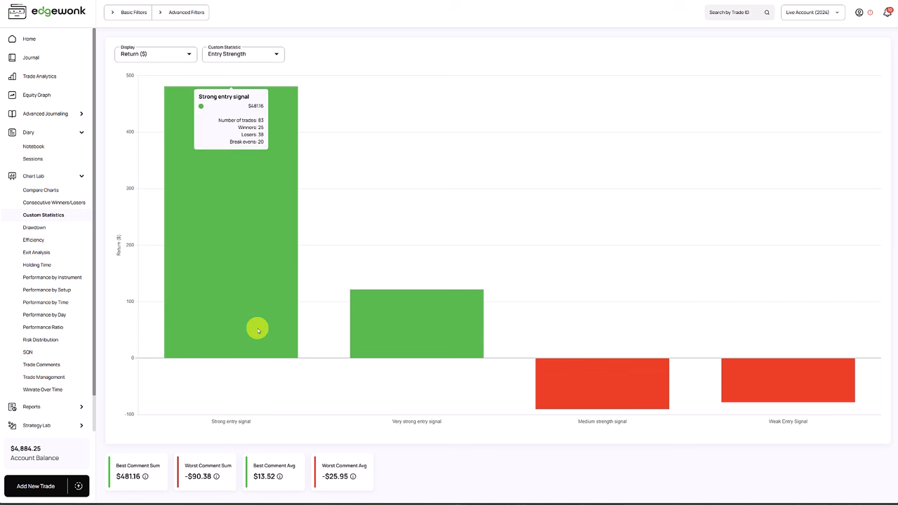
pyautogui.moveTo(405, 428)
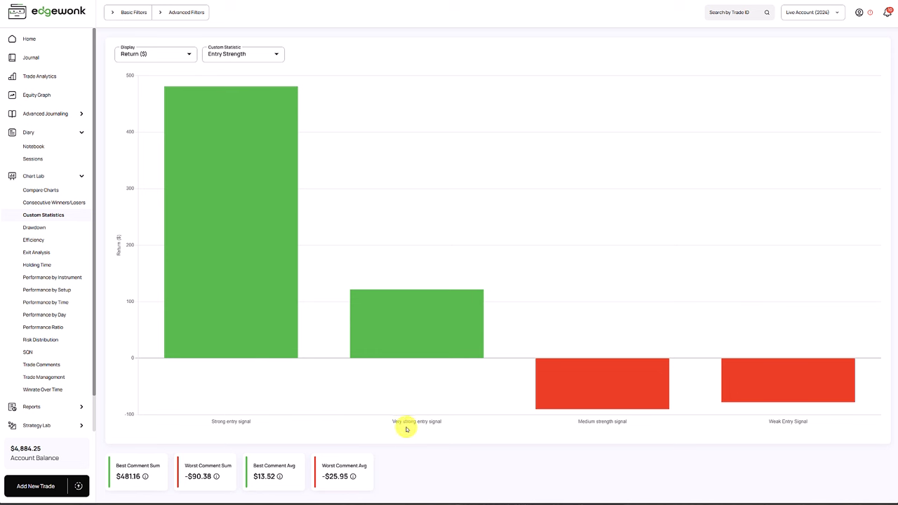
pyautogui.moveTo(293, 412)
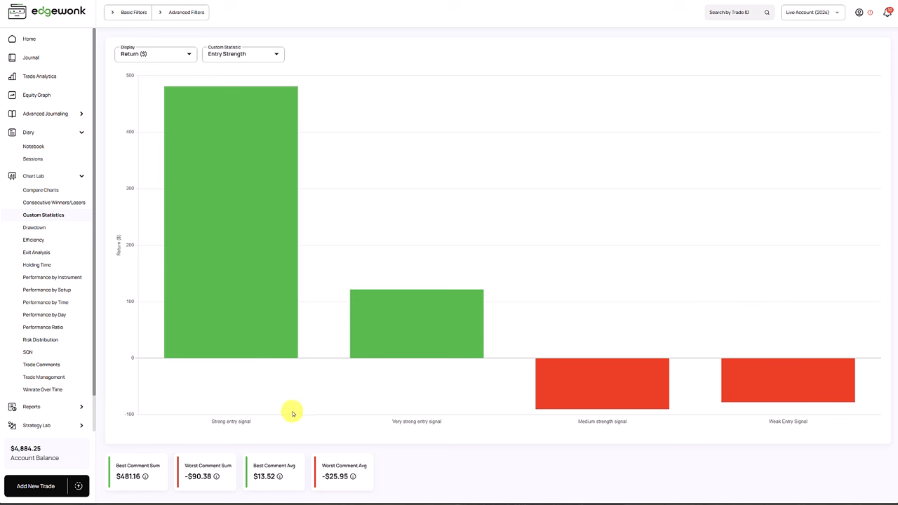
pyautogui.moveTo(268, 331)
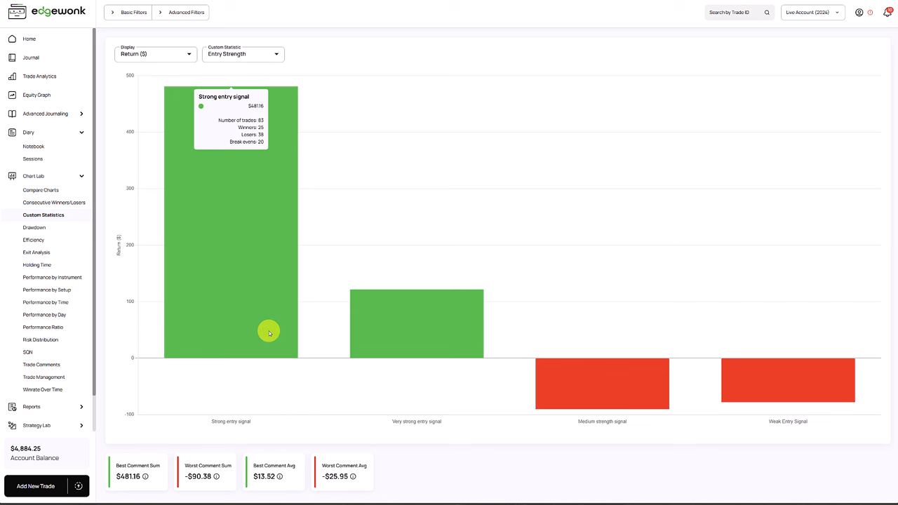
pyautogui.moveTo(498, 400)
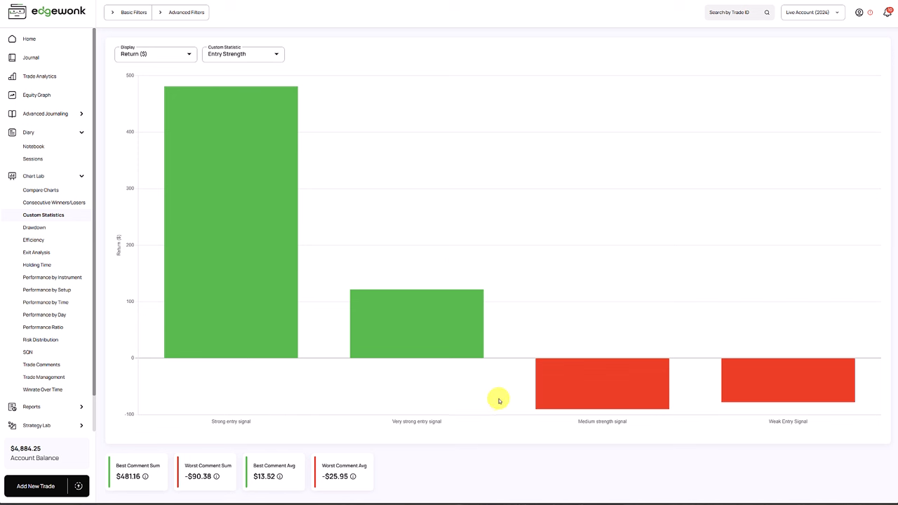
pyautogui.moveTo(769, 391)
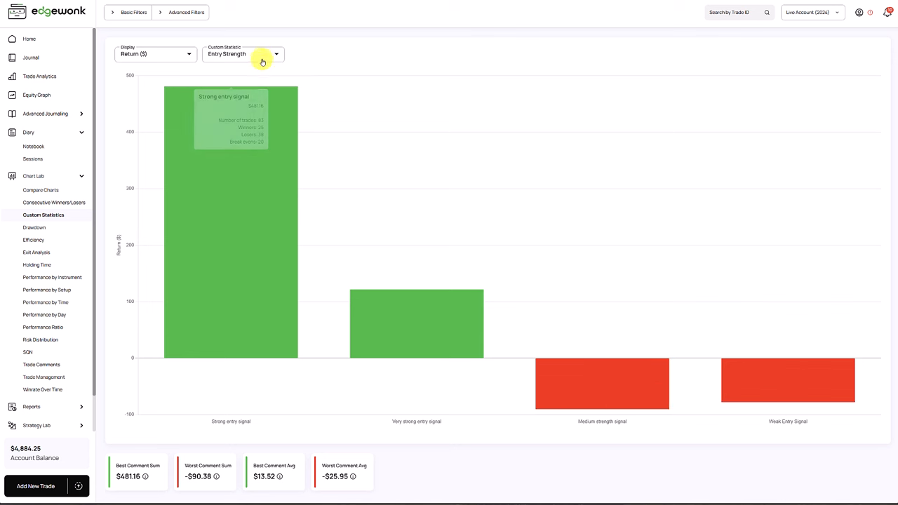
# Review return by entry strength, then switch the charted custom statistic to trend
pyautogui.click(243, 54)
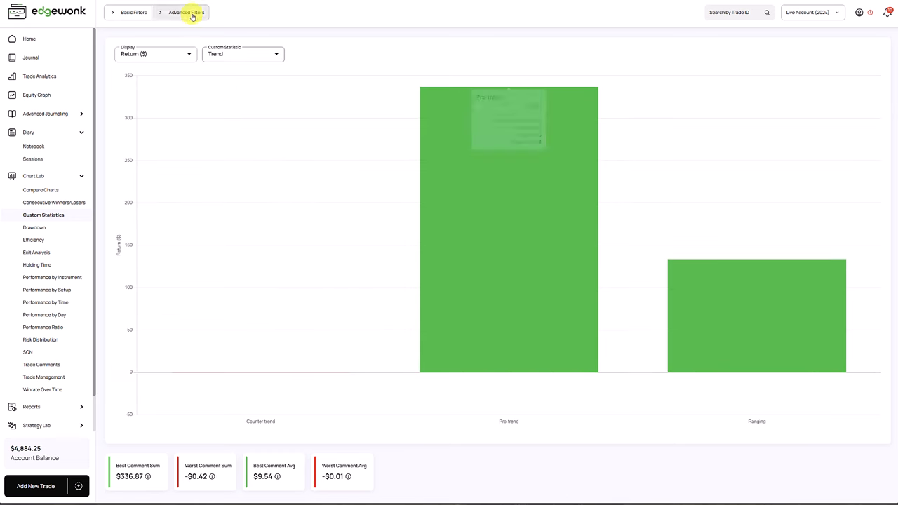
pyautogui.moveTo(495, 269)
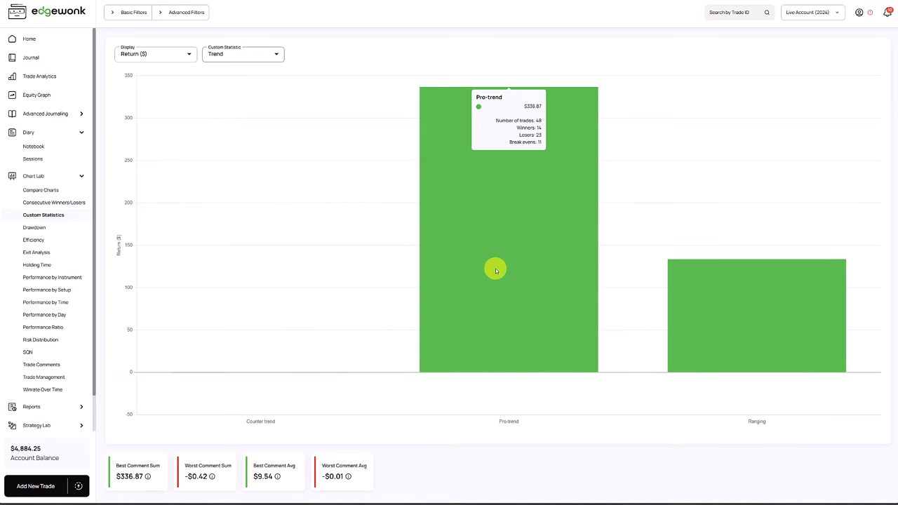
pyautogui.moveTo(508, 314)
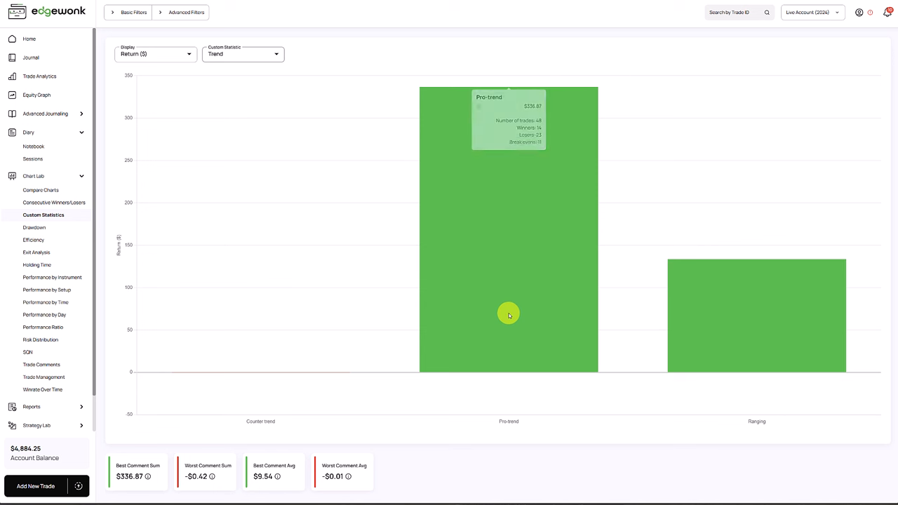
pyautogui.moveTo(509, 307)
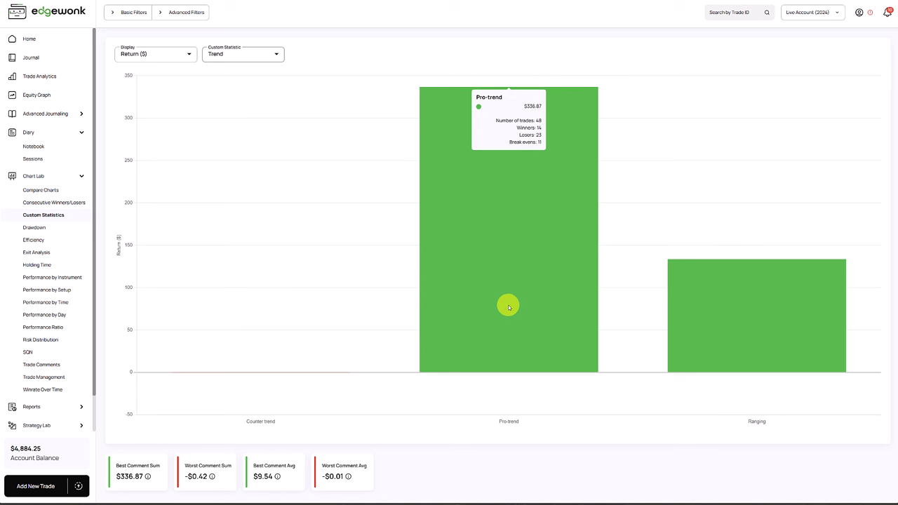
pyautogui.moveTo(764, 315)
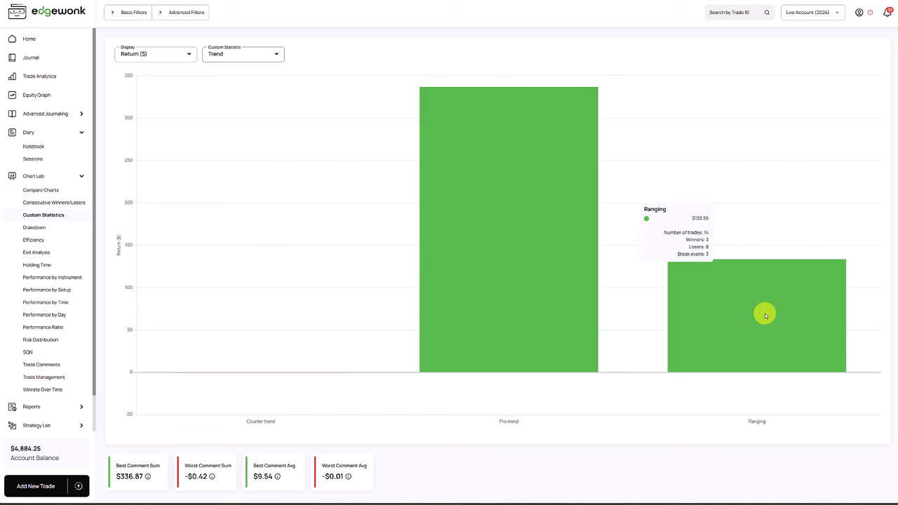
pyautogui.moveTo(433, 378)
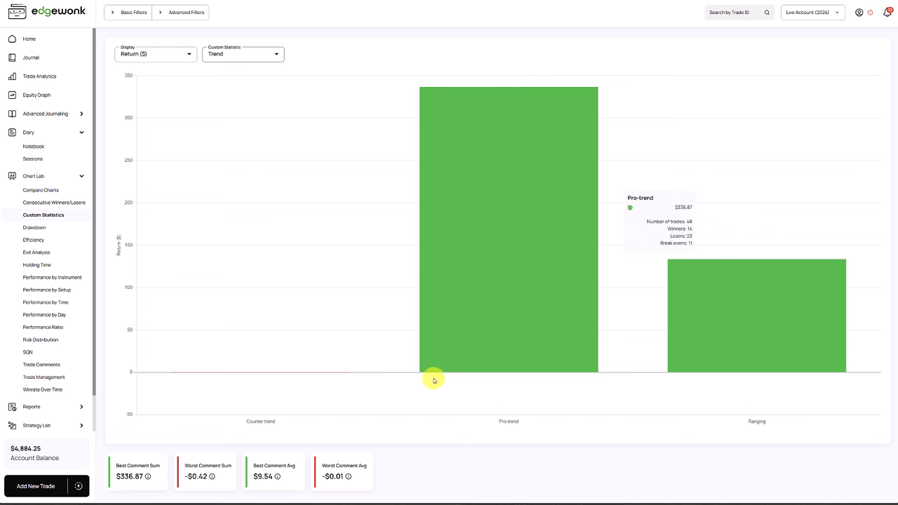
pyautogui.moveTo(303, 374)
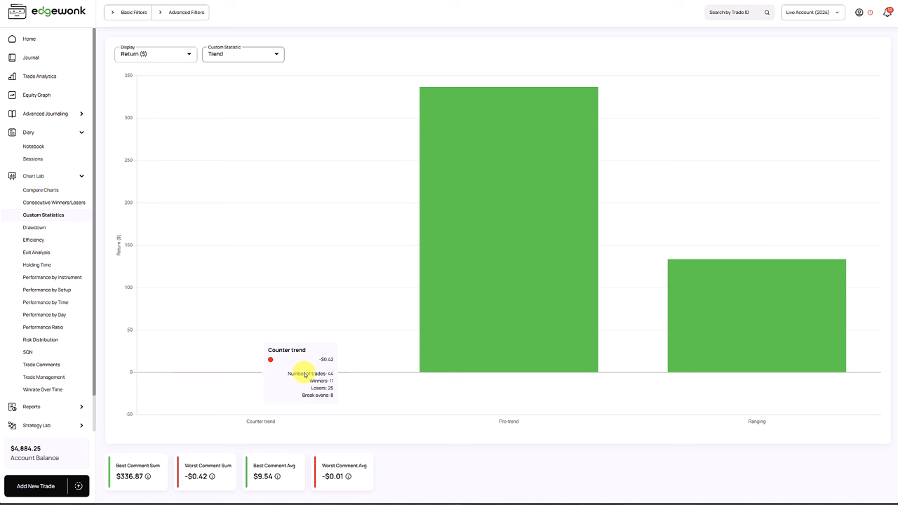
pyautogui.moveTo(305, 374)
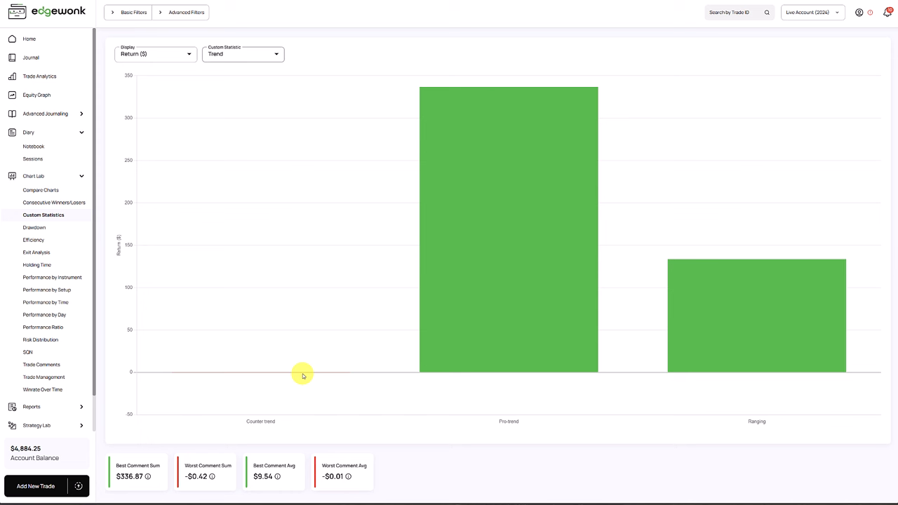
pyautogui.moveTo(37, 95)
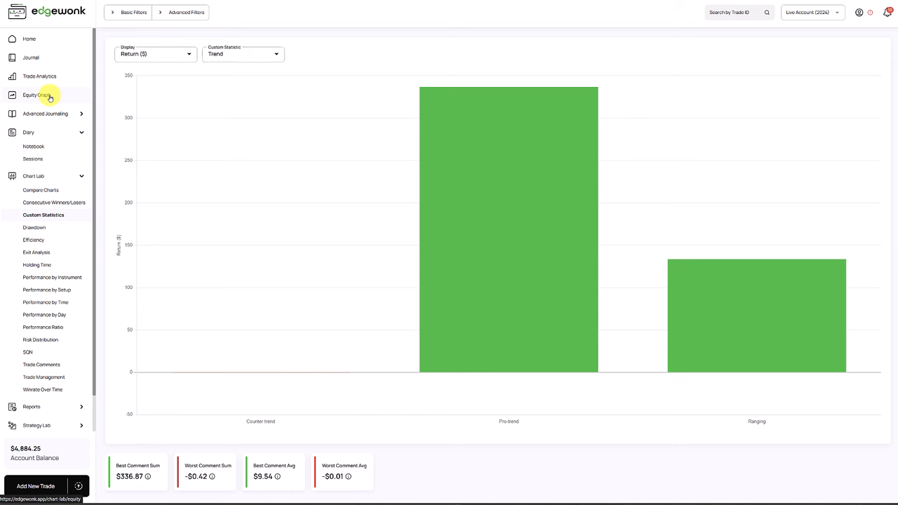
# Add advanced filters such as trend type to the equity graph, narrowing it to 92 trades, $602.83 profit
pyautogui.click(37, 95)
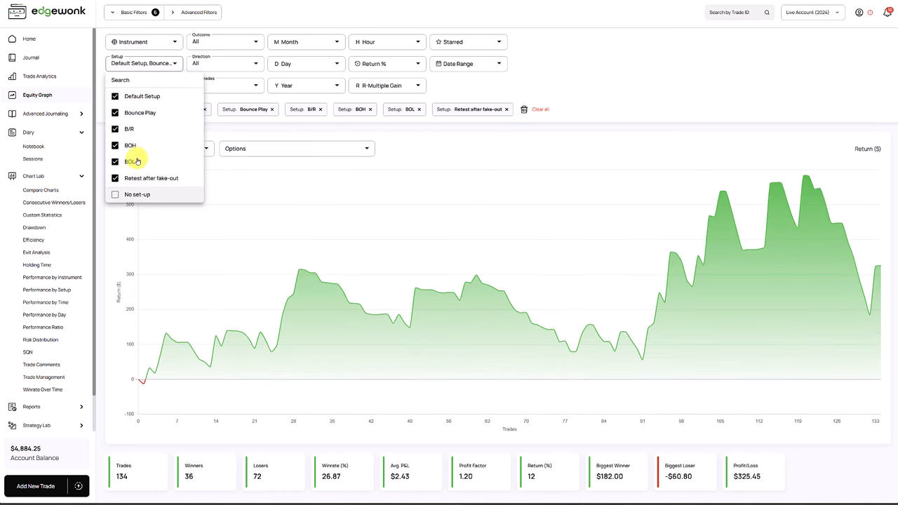
pyautogui.click(199, 12)
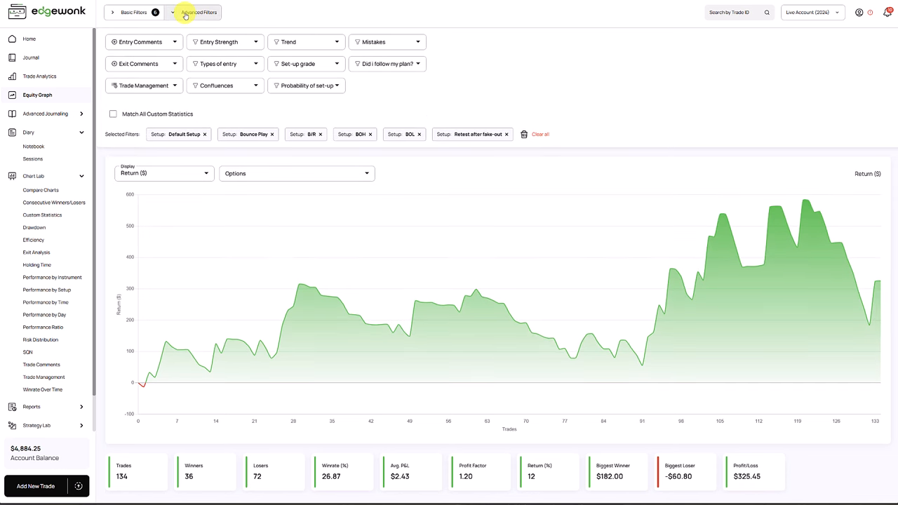
pyautogui.moveTo(272, 53)
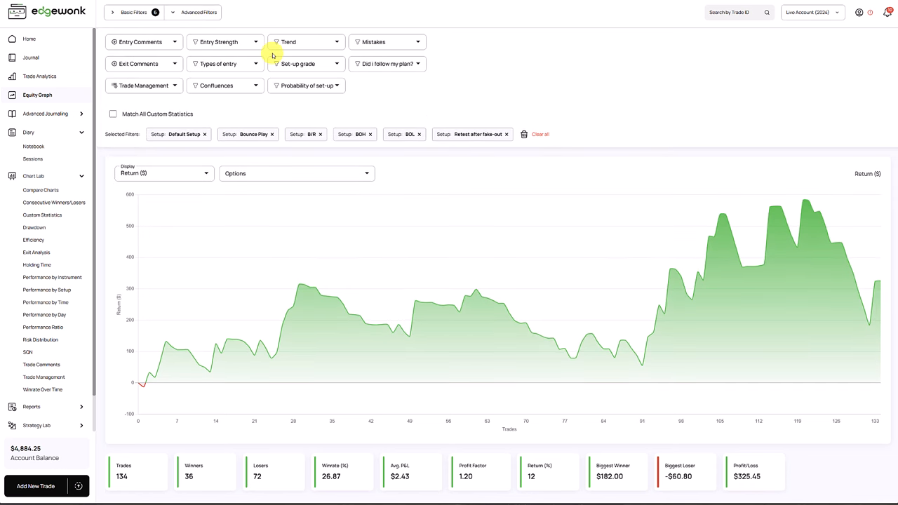
pyautogui.click(225, 41)
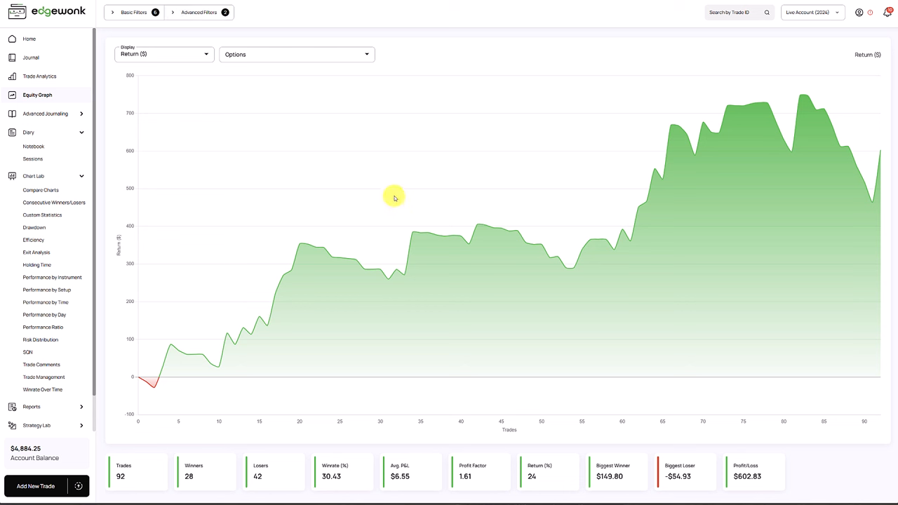
pyautogui.moveTo(393, 206)
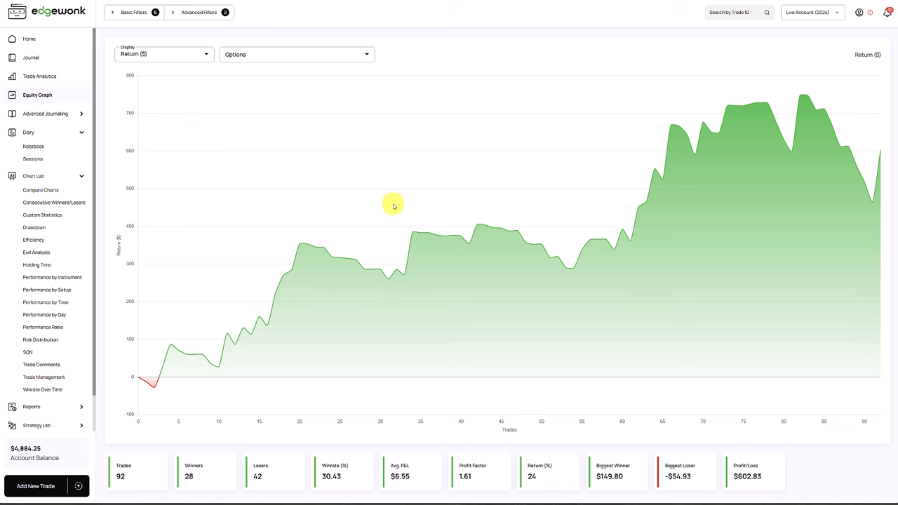
pyautogui.moveTo(262, 450)
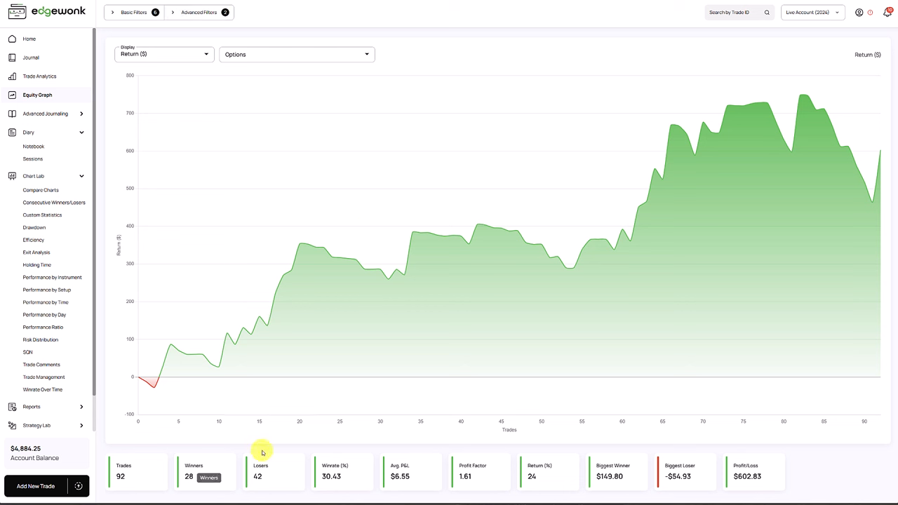
pyautogui.moveTo(359, 475)
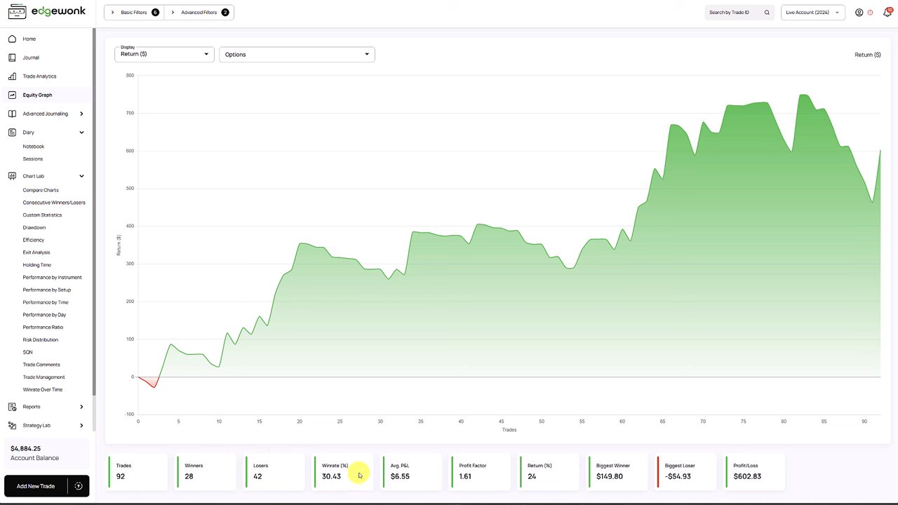
pyautogui.moveTo(529, 462)
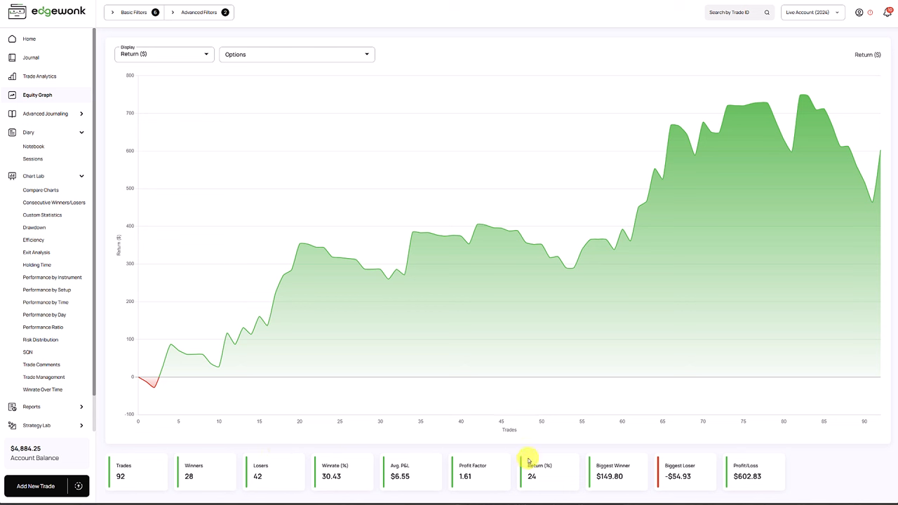
pyautogui.moveTo(545, 482)
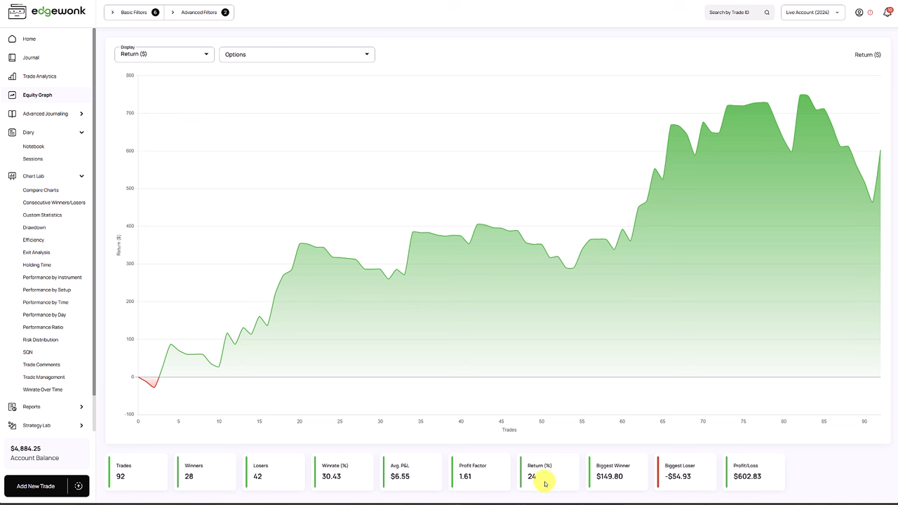
pyautogui.moveTo(738, 487)
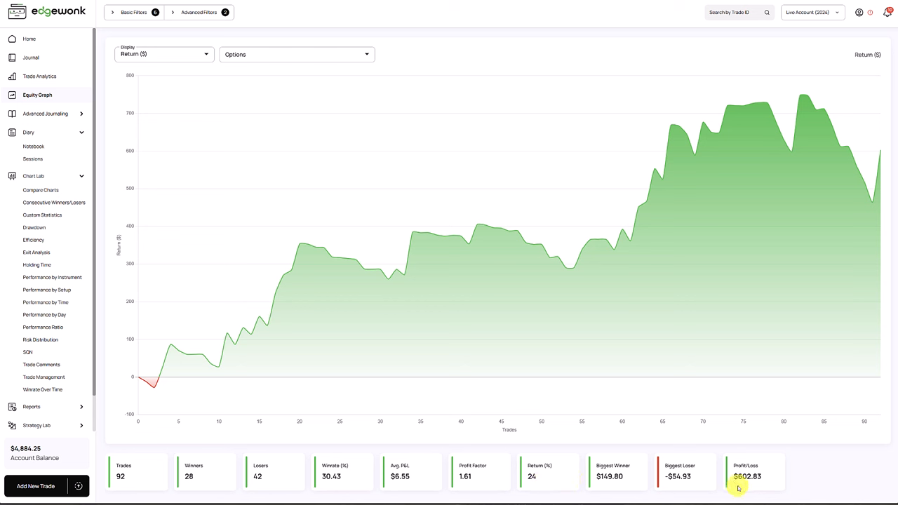
pyautogui.moveTo(762, 444)
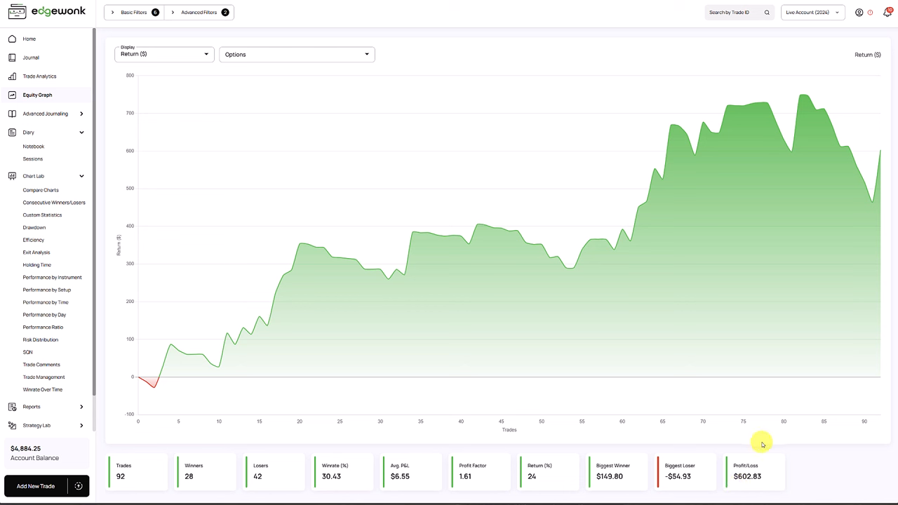
pyautogui.moveTo(263, 288)
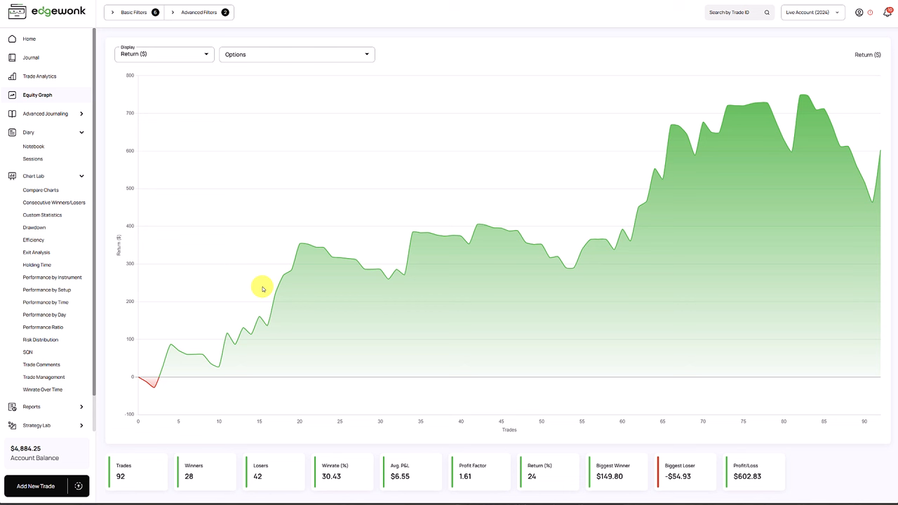
pyautogui.moveTo(63, 290)
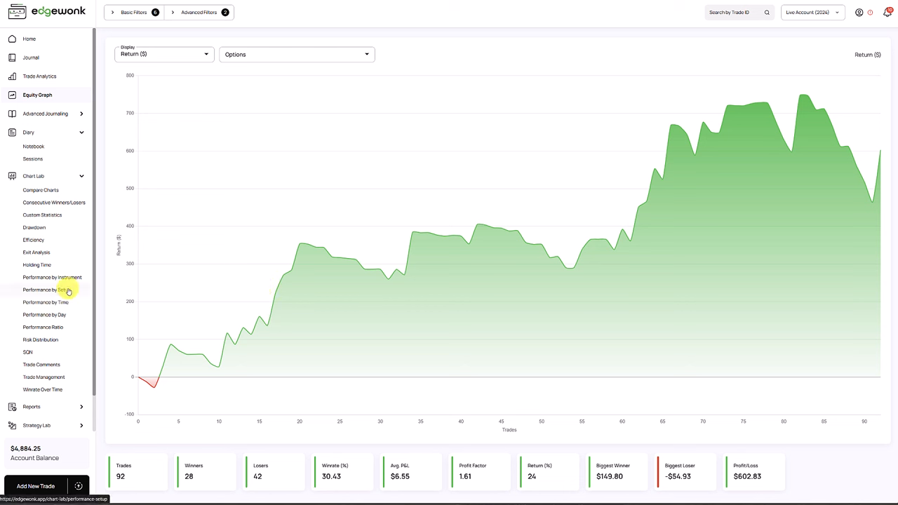
pyautogui.moveTo(37, 252)
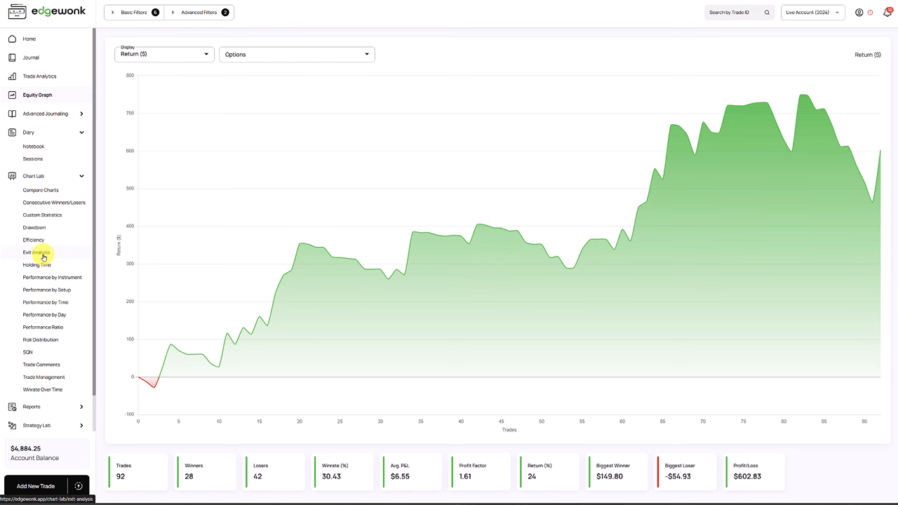
# Inspect Exit Analysis, then open Trade Management: 21.28R actual, -0.84R potential, 22.12R effect
pyautogui.click(36, 252)
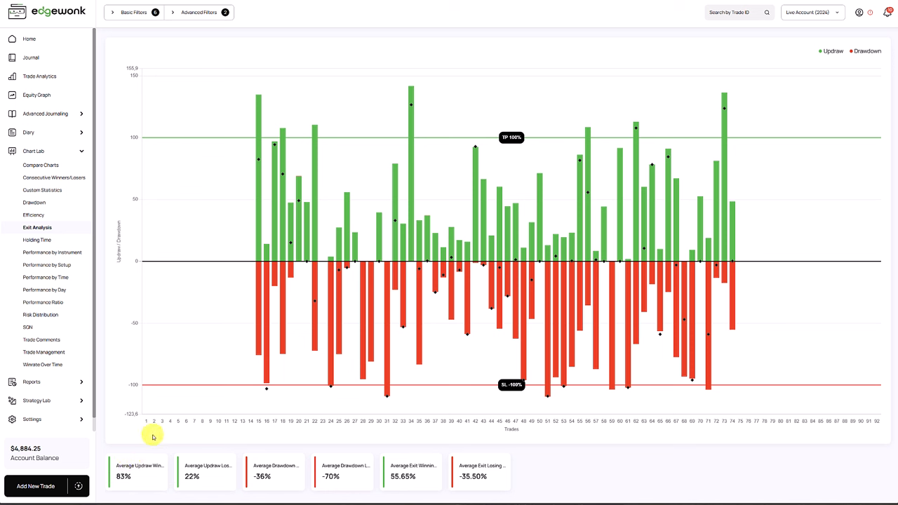
pyautogui.moveTo(187, 434)
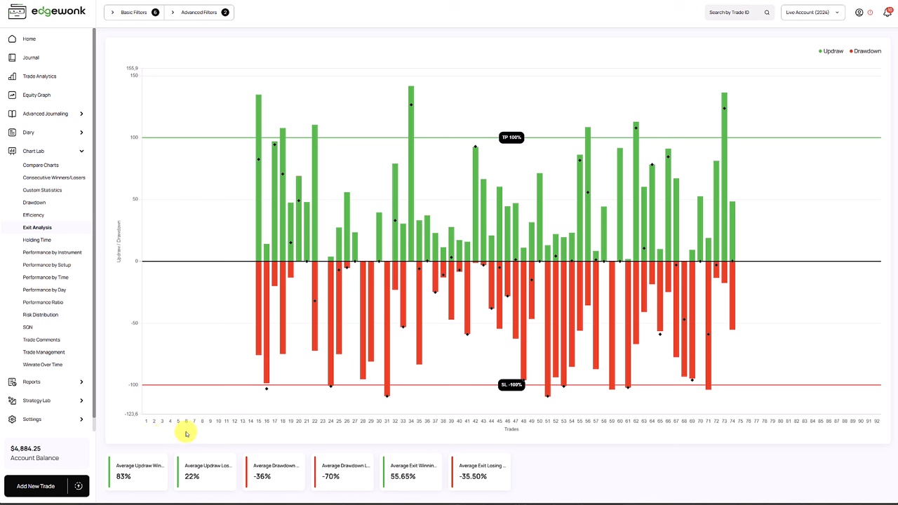
pyautogui.moveTo(391, 487)
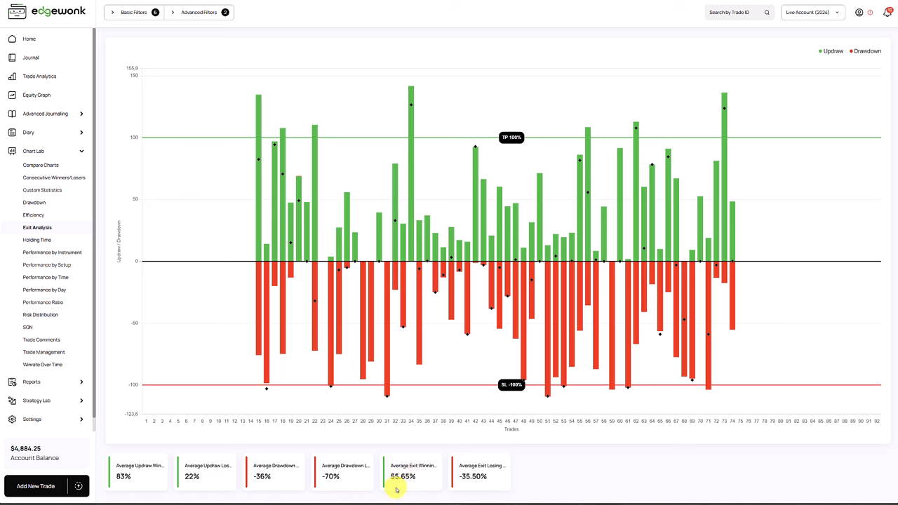
pyautogui.moveTo(416, 481)
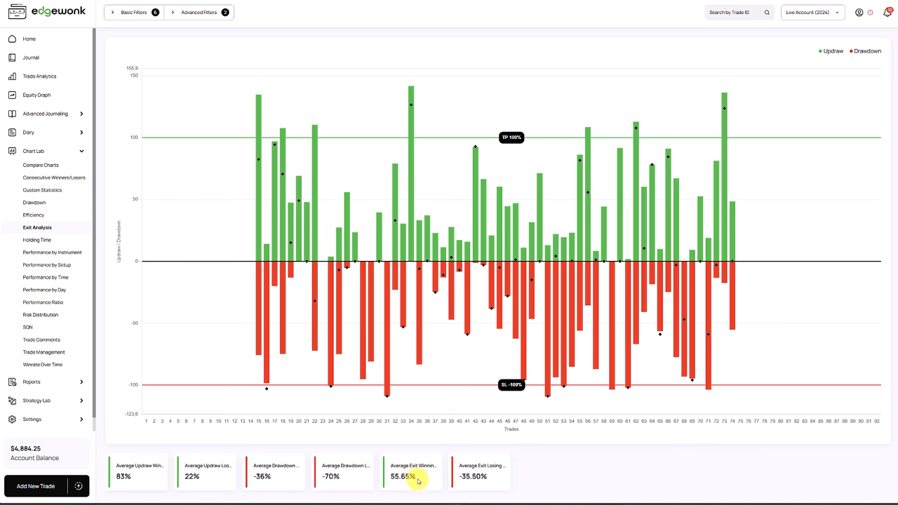
pyautogui.moveTo(403, 465)
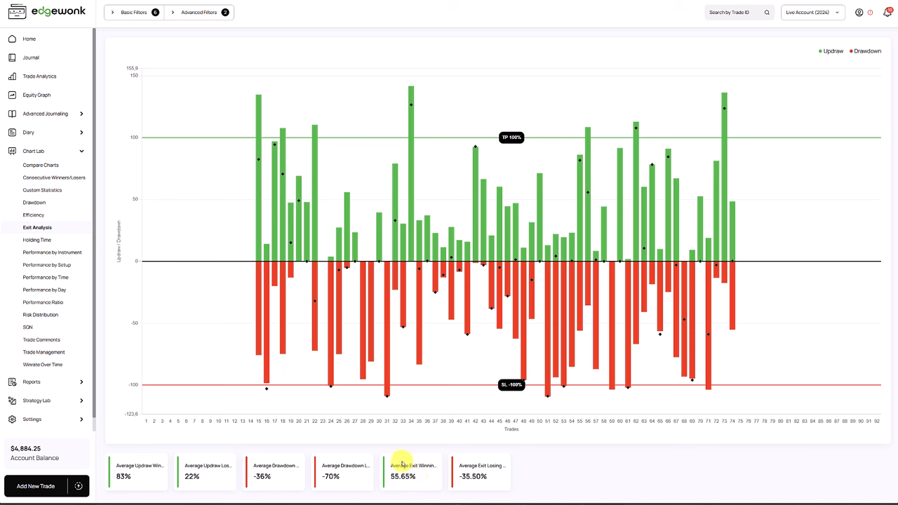
pyautogui.moveTo(237, 191)
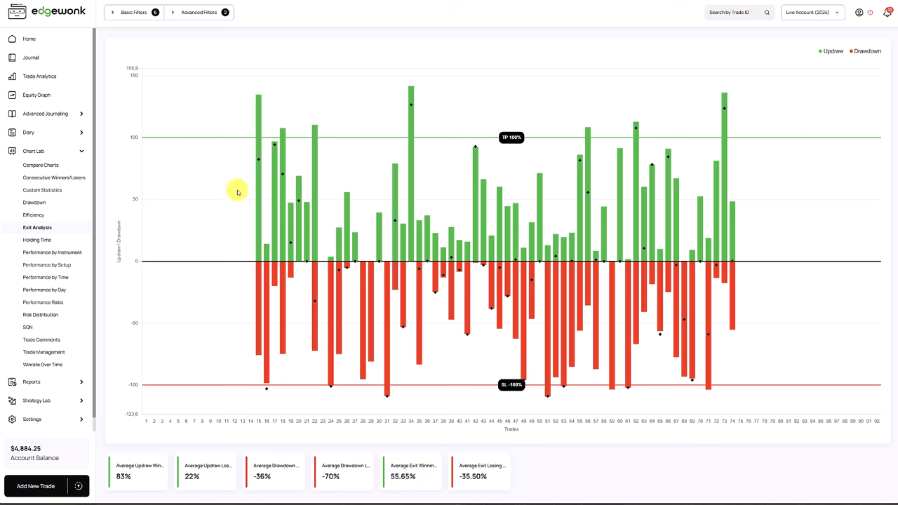
pyautogui.moveTo(283, 176)
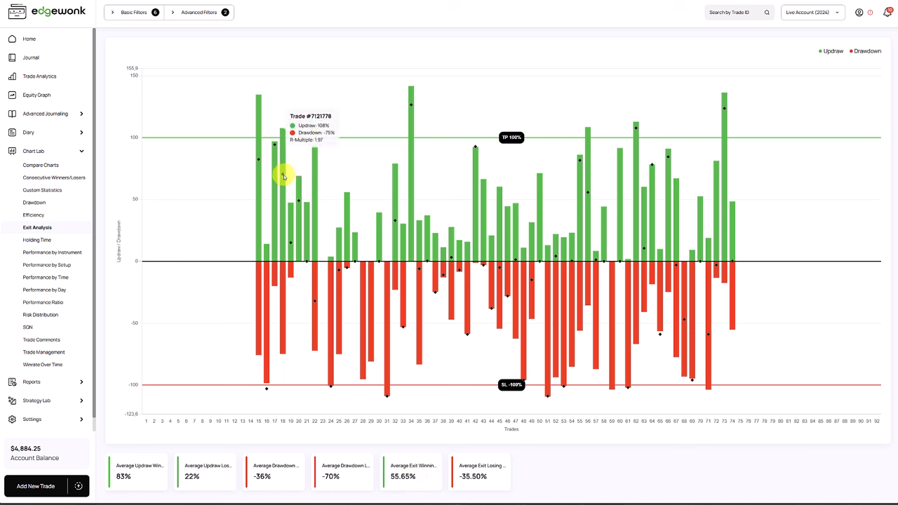
pyautogui.moveTo(282, 132)
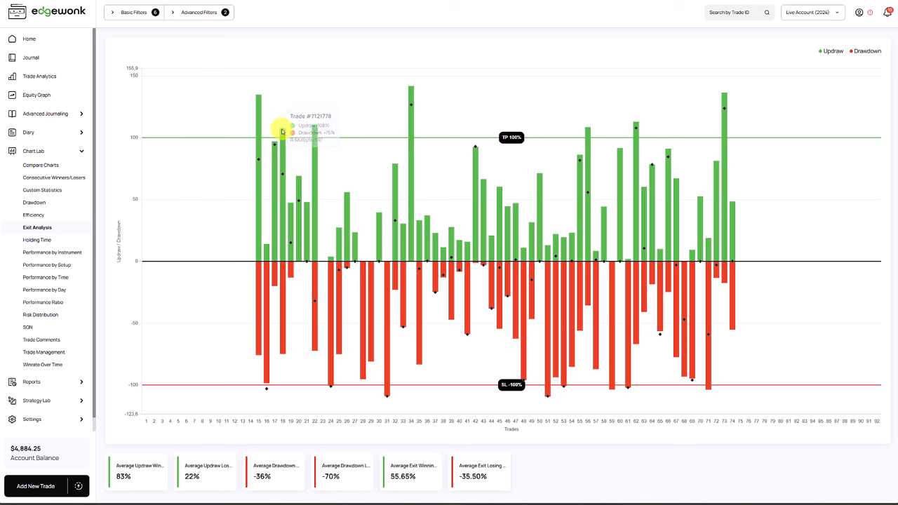
pyautogui.moveTo(287, 253)
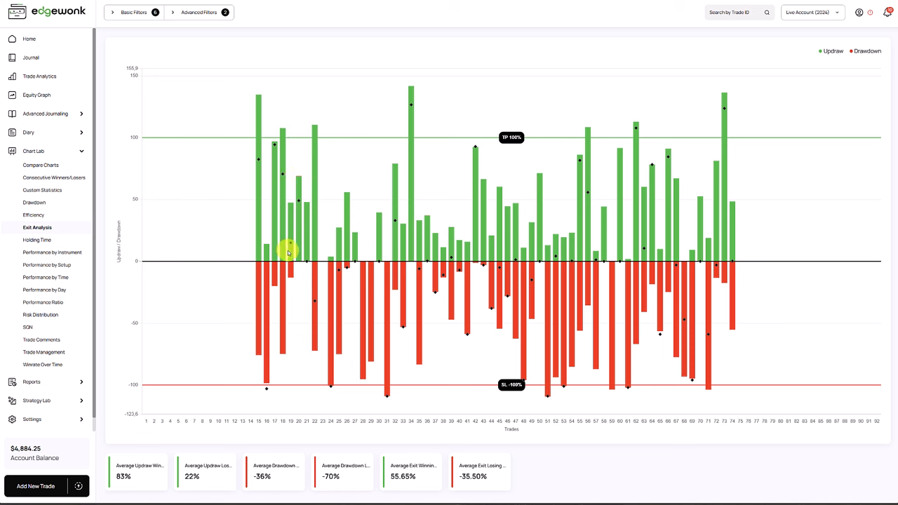
pyautogui.moveTo(375, 265)
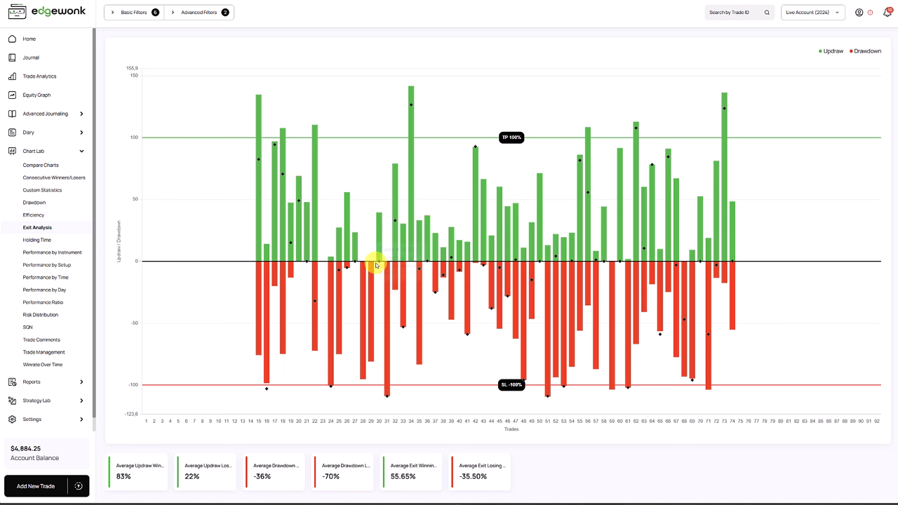
pyautogui.moveTo(482, 260)
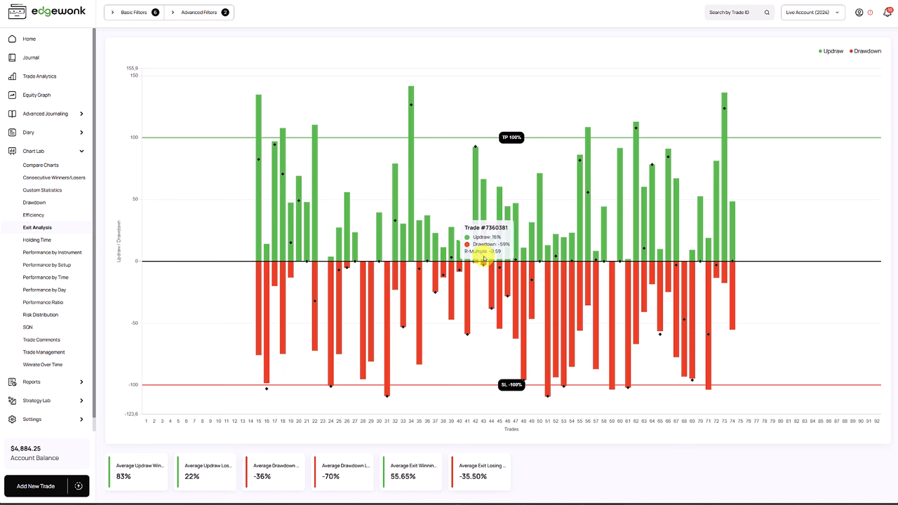
pyautogui.moveTo(544, 259)
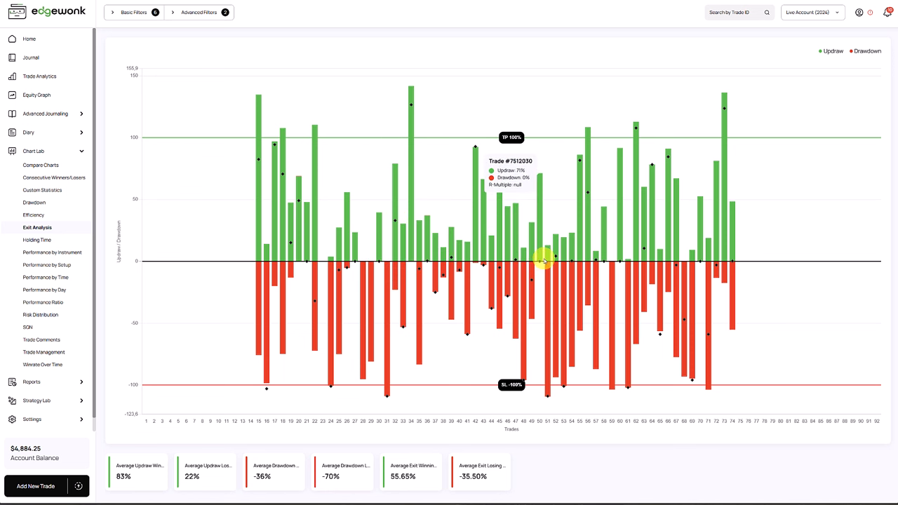
pyautogui.moveTo(550, 258)
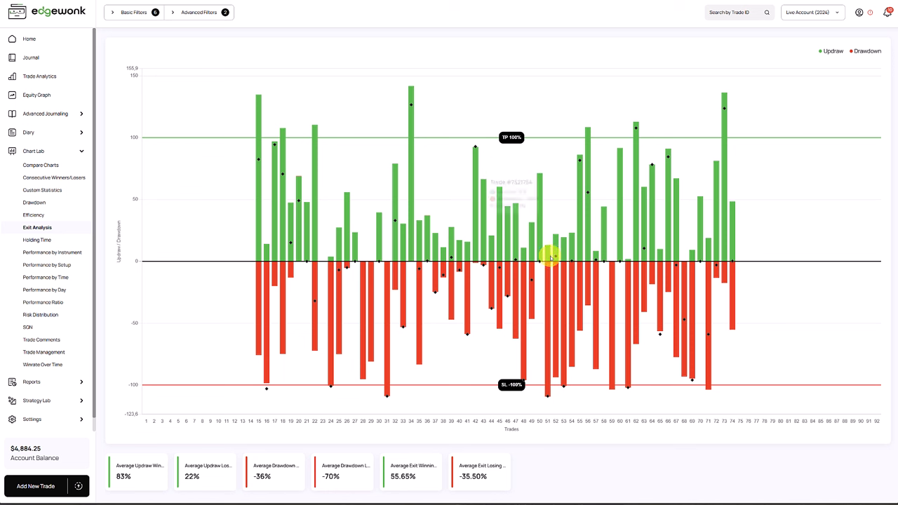
pyautogui.moveTo(587, 251)
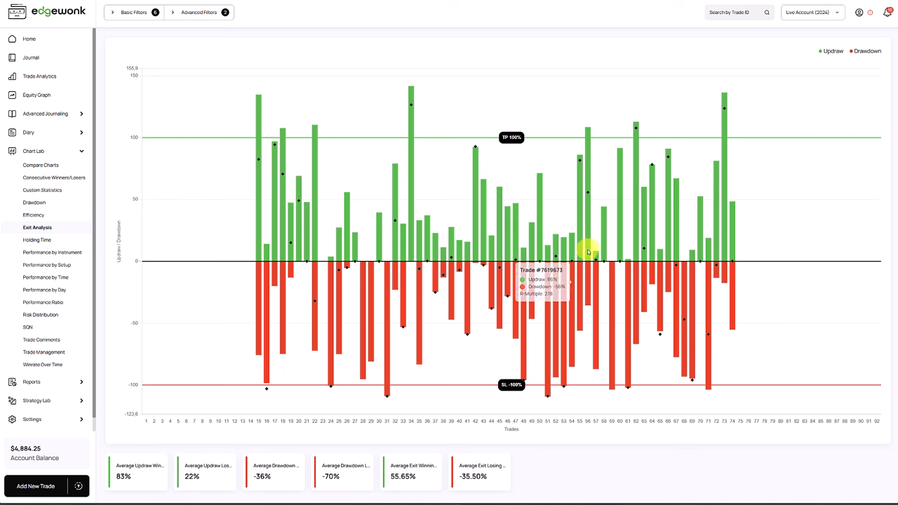
pyautogui.moveTo(644, 174)
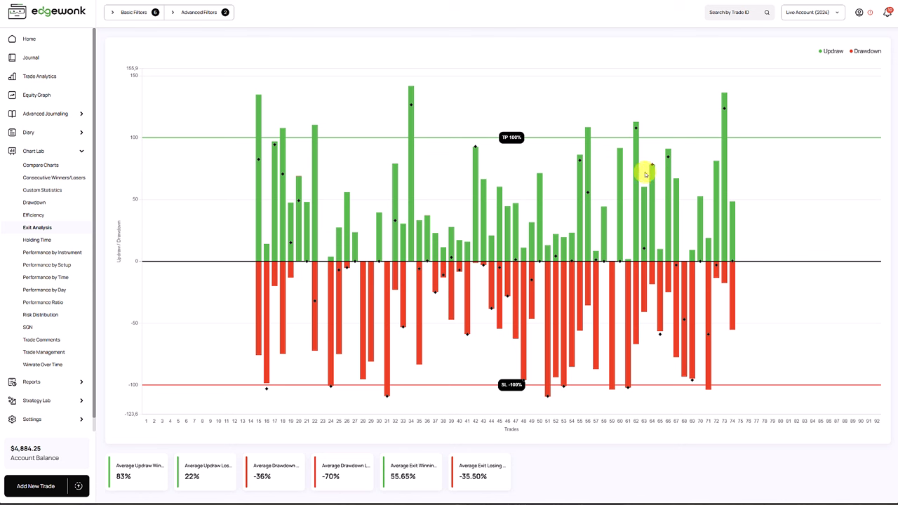
pyautogui.moveTo(44, 352)
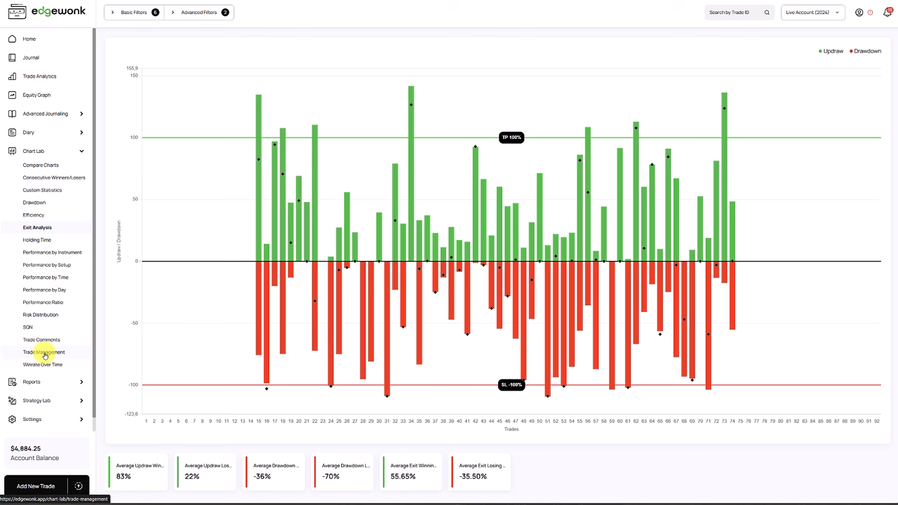
pyautogui.click(43, 352)
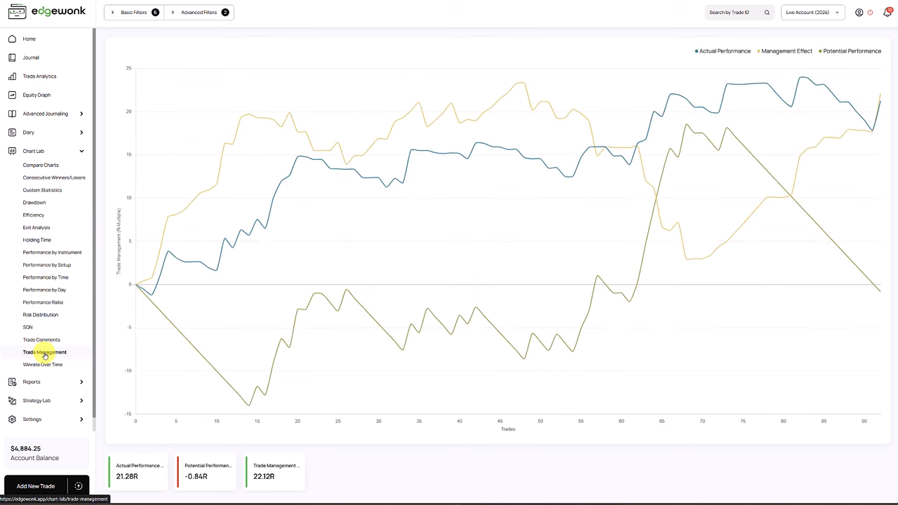
pyautogui.moveTo(175, 342)
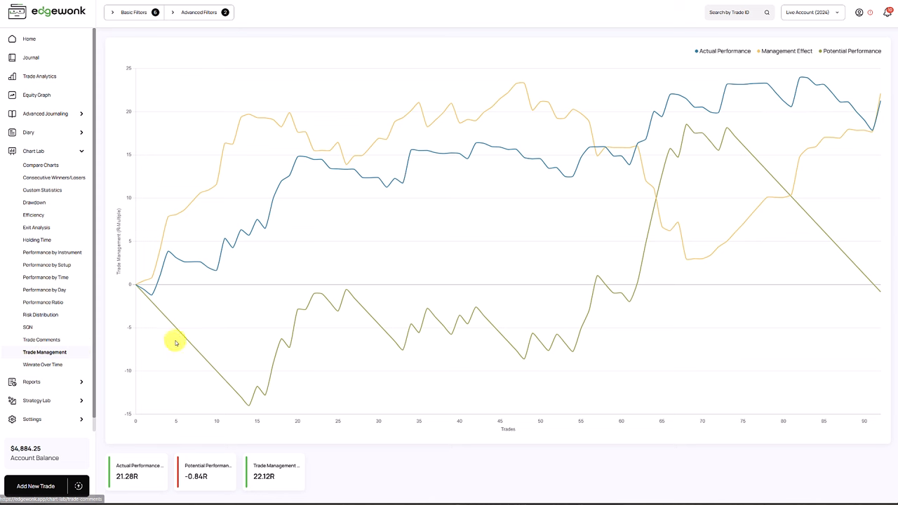
# Clear all setup and entry filters, then open trade #8375163 from the Trade Management chart
pyautogui.click(198, 11)
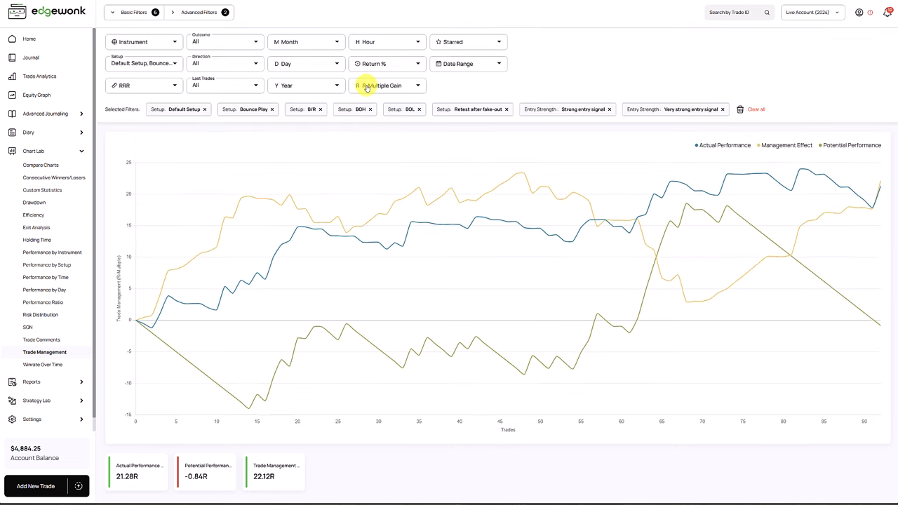
pyautogui.click(756, 109)
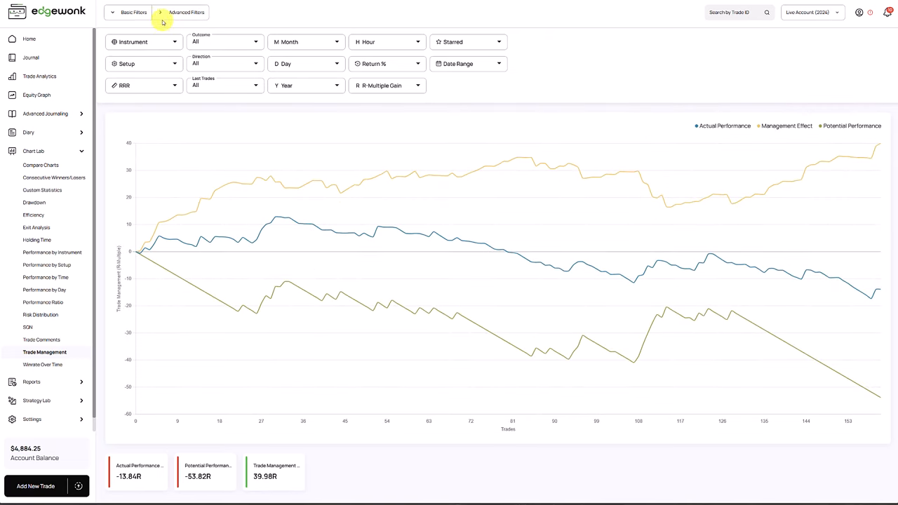
pyautogui.click(112, 12)
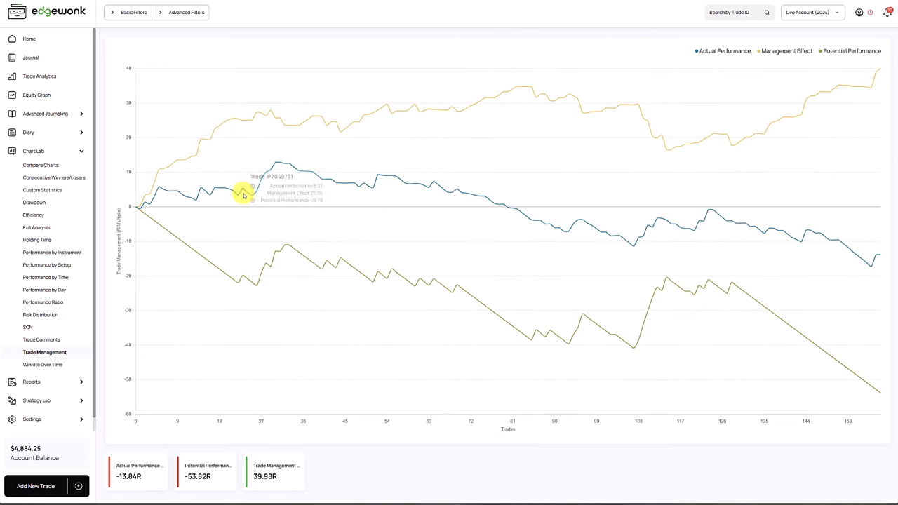
pyautogui.moveTo(812, 223)
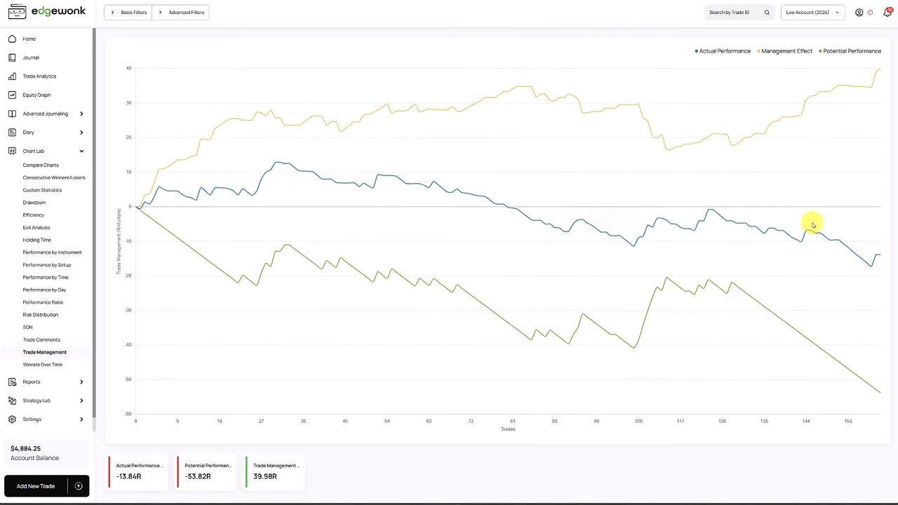
pyautogui.moveTo(870, 264)
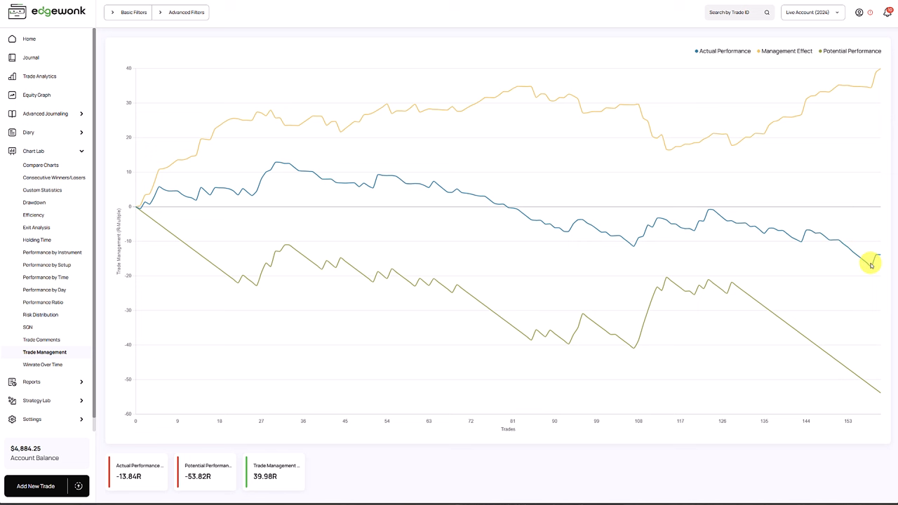
pyautogui.moveTo(516, 322)
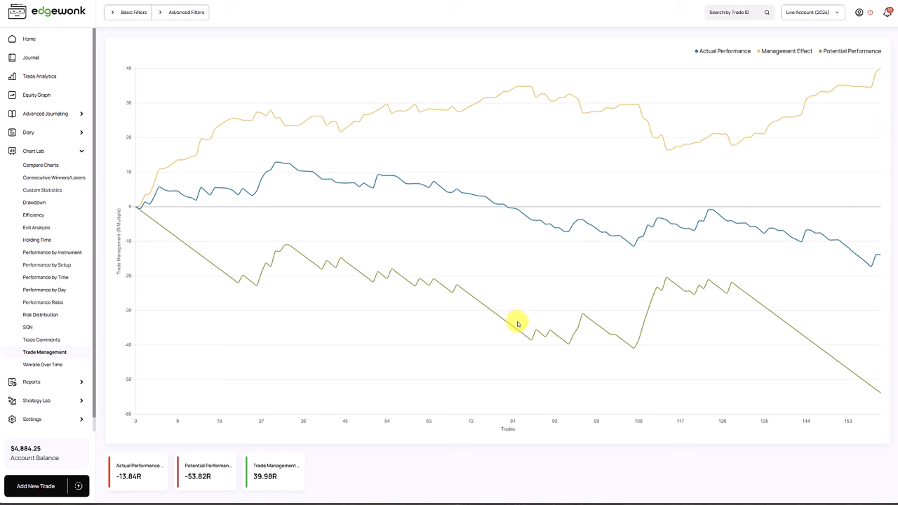
pyautogui.moveTo(486, 306)
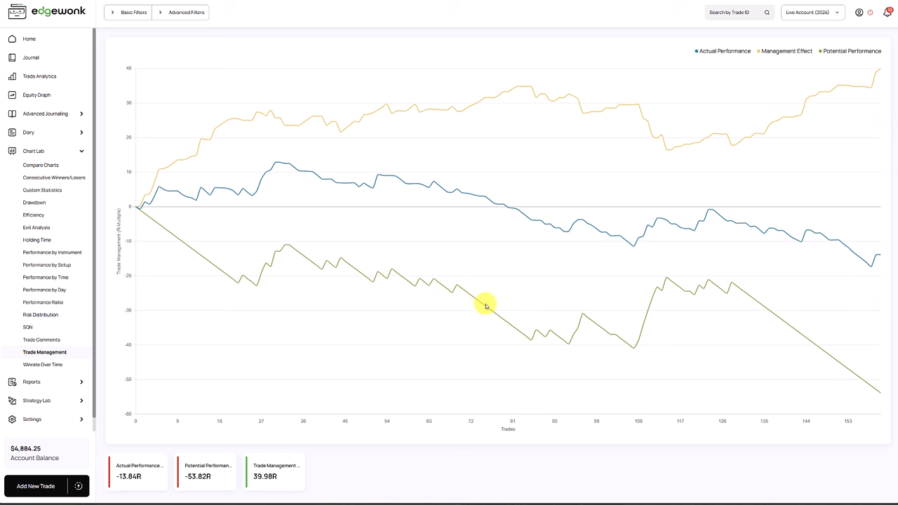
pyautogui.moveTo(505, 324)
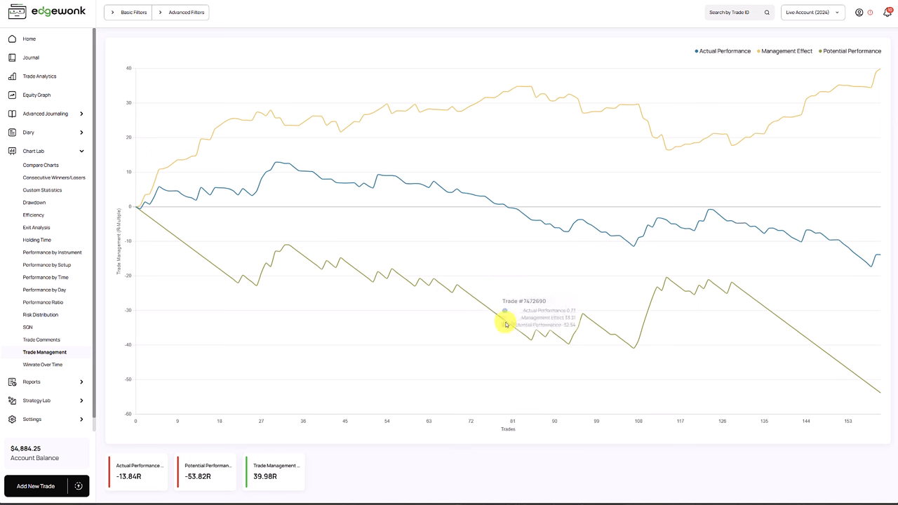
pyautogui.moveTo(489, 311)
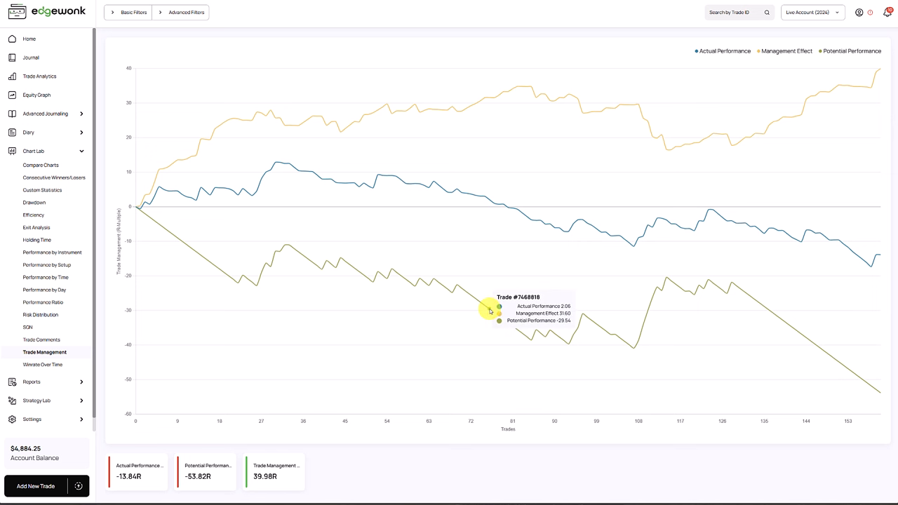
pyautogui.moveTo(762, 309)
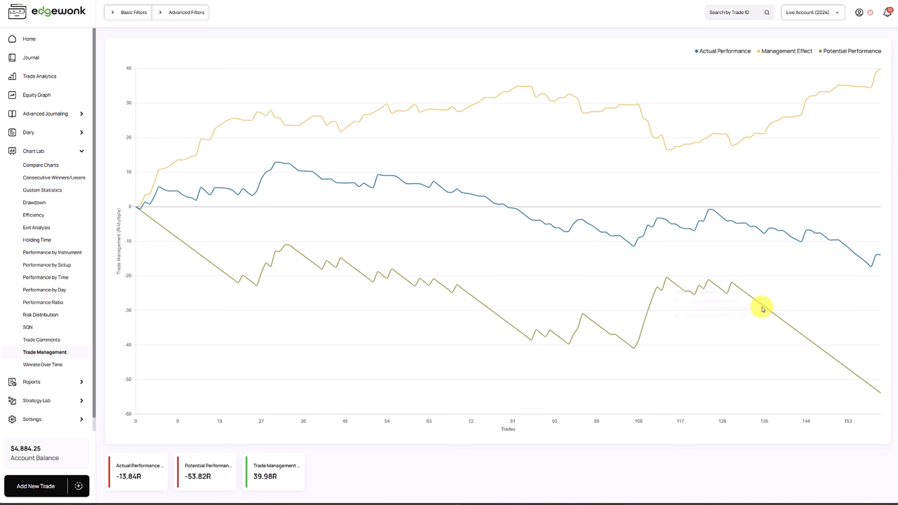
pyautogui.moveTo(766, 315)
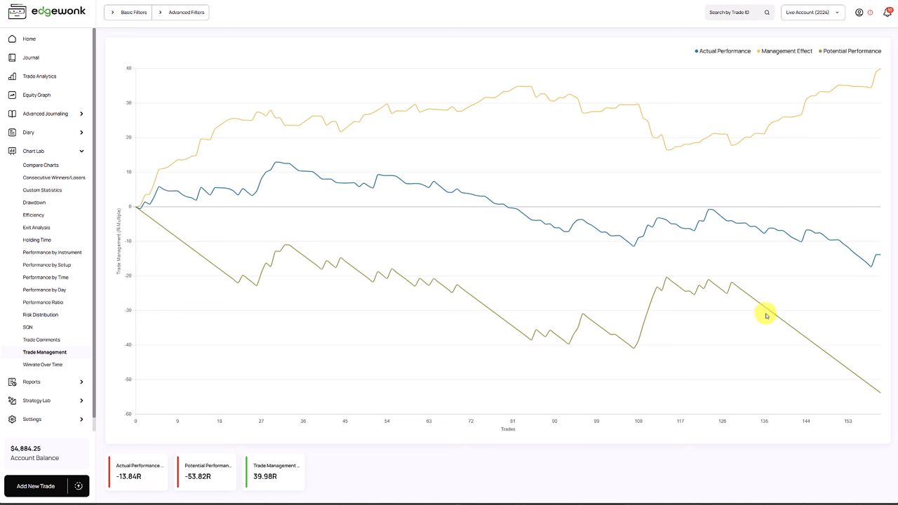
pyautogui.moveTo(814, 345)
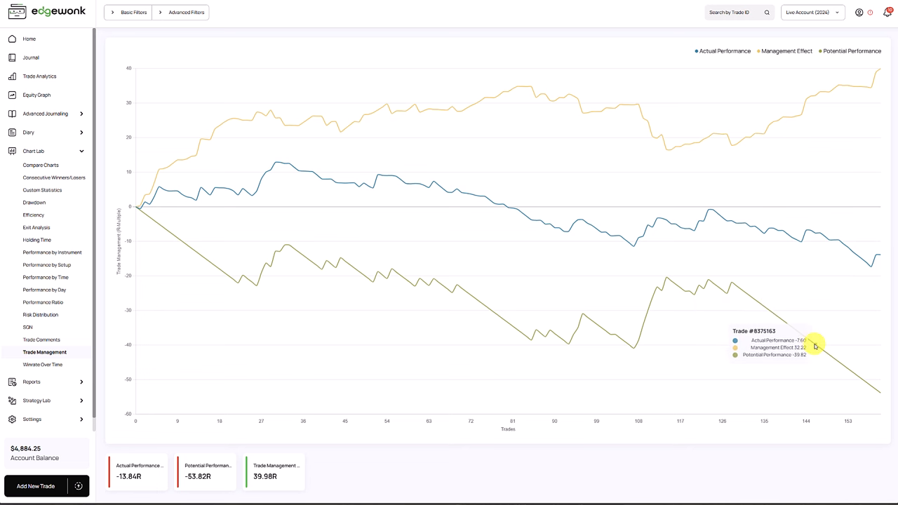
pyautogui.click(813, 343)
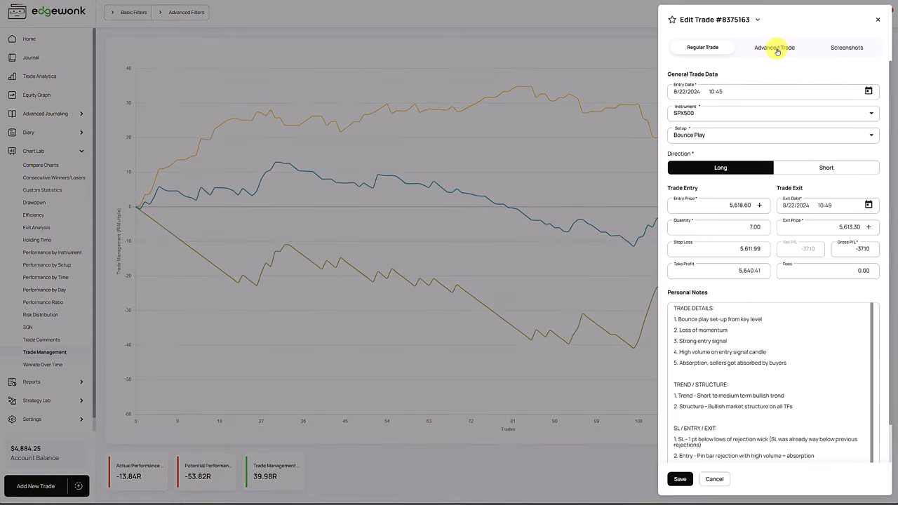
# Close trade #8375163's Edit Trade panel and bring up the trade journal
pyautogui.click(775, 47)
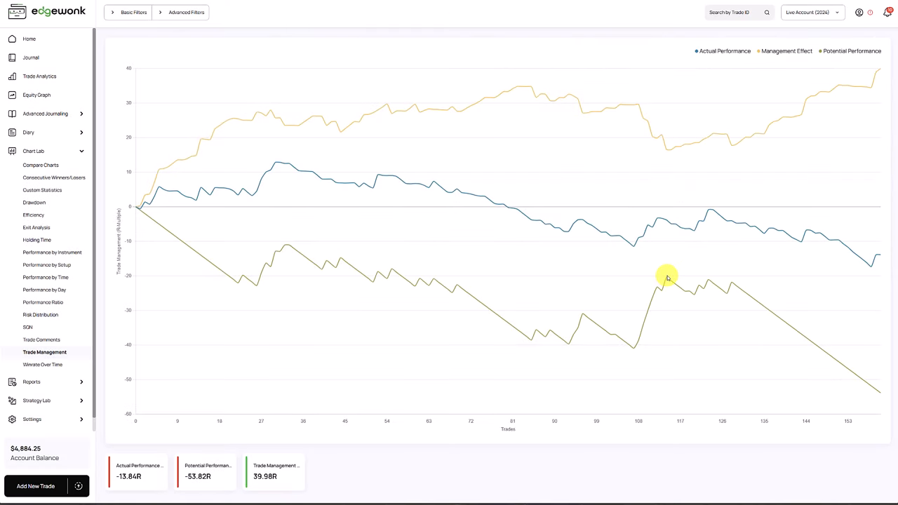
pyautogui.moveTo(780, 279)
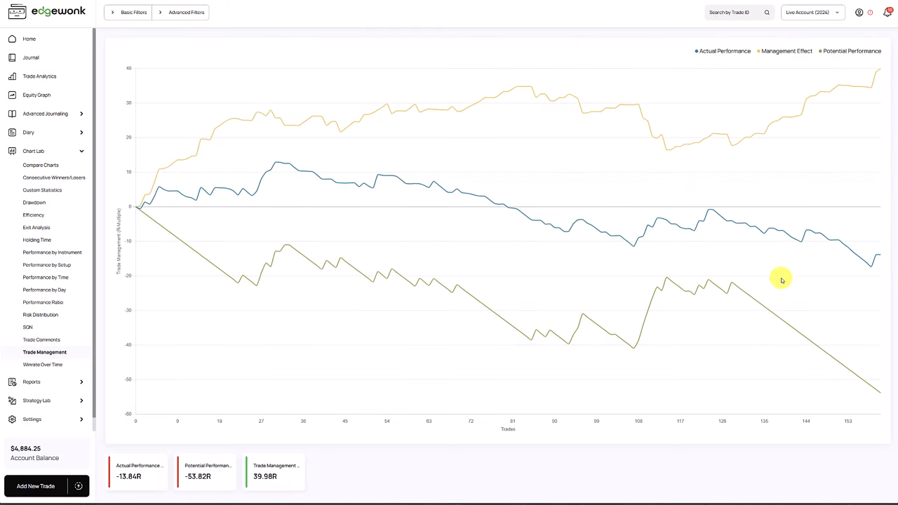
pyautogui.click(31, 58)
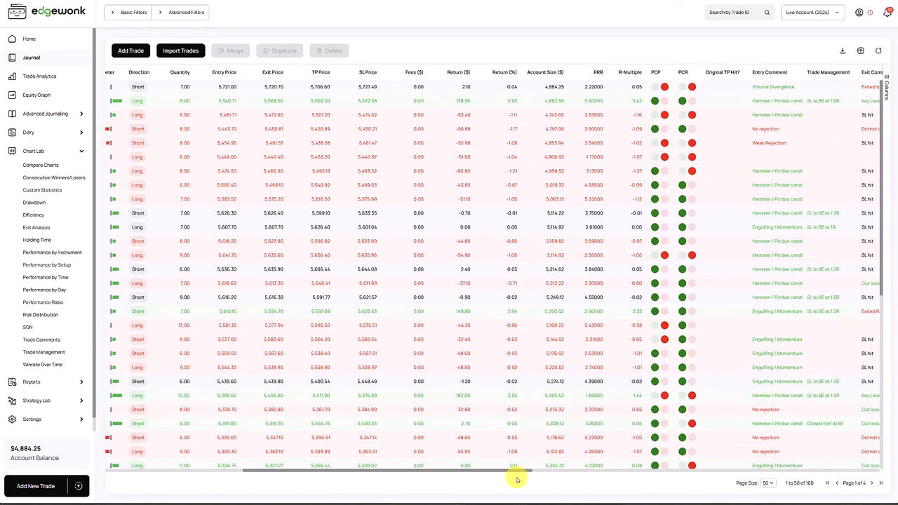
# Scroll to the Original TP Hit? column and page through to trades 151–160 of 160
pyautogui.hscroll(3)
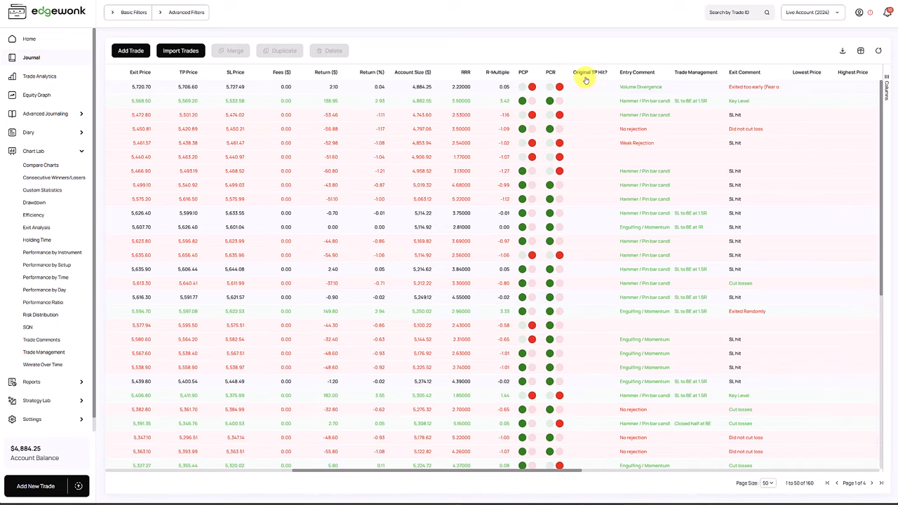
pyautogui.scroll(-3)
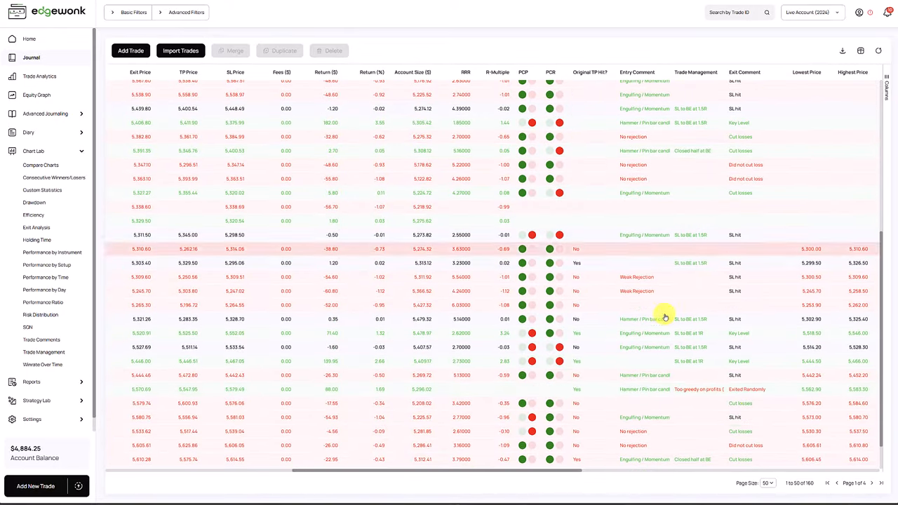
pyautogui.click(871, 483)
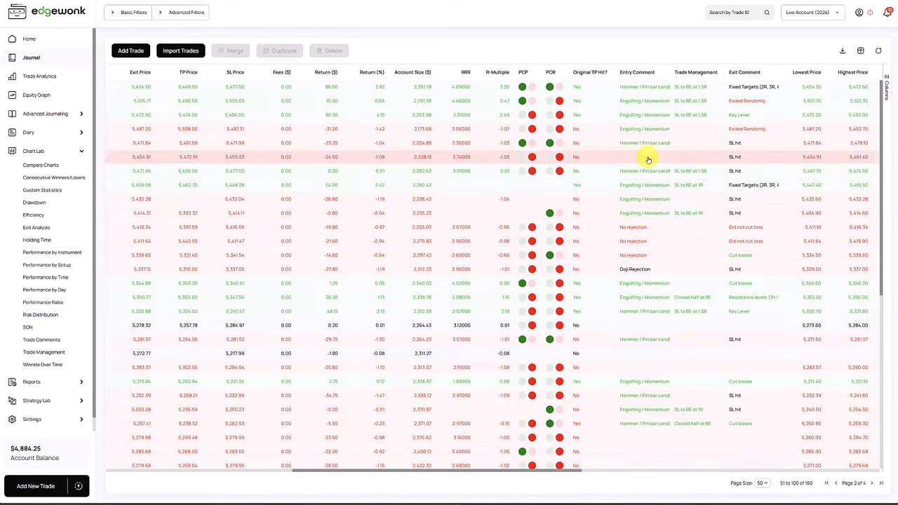
pyautogui.scroll(-3)
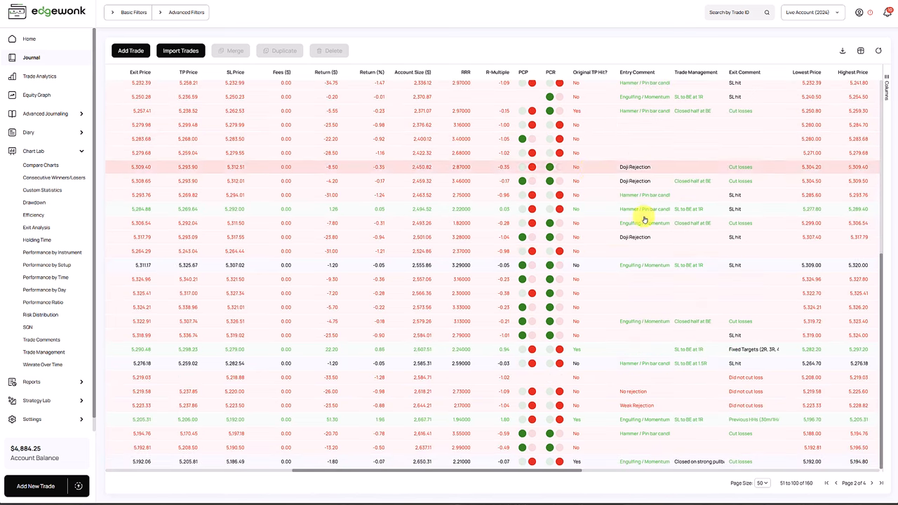
pyautogui.click(872, 483)
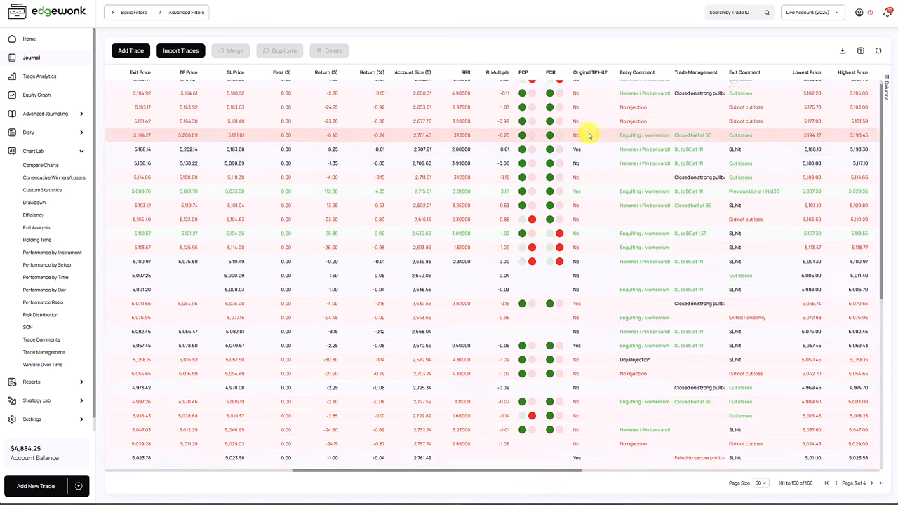
pyautogui.scroll(-3)
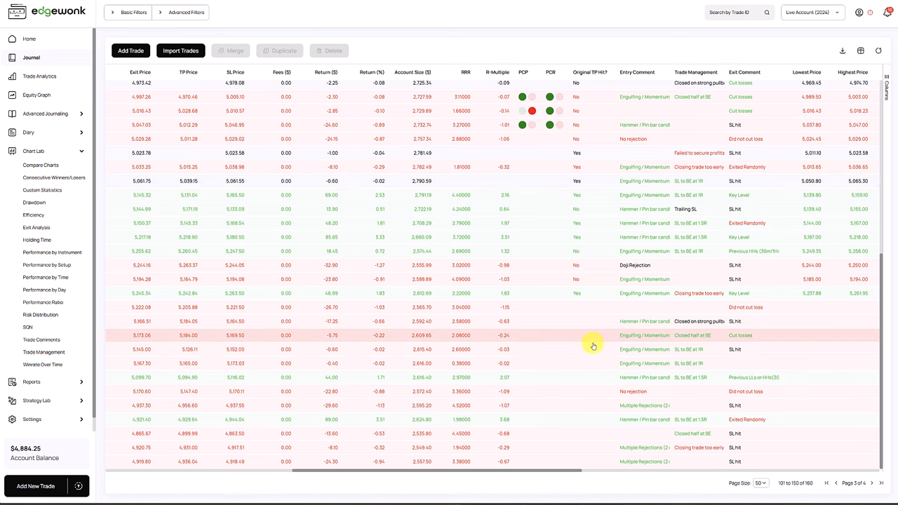
pyautogui.click(871, 482)
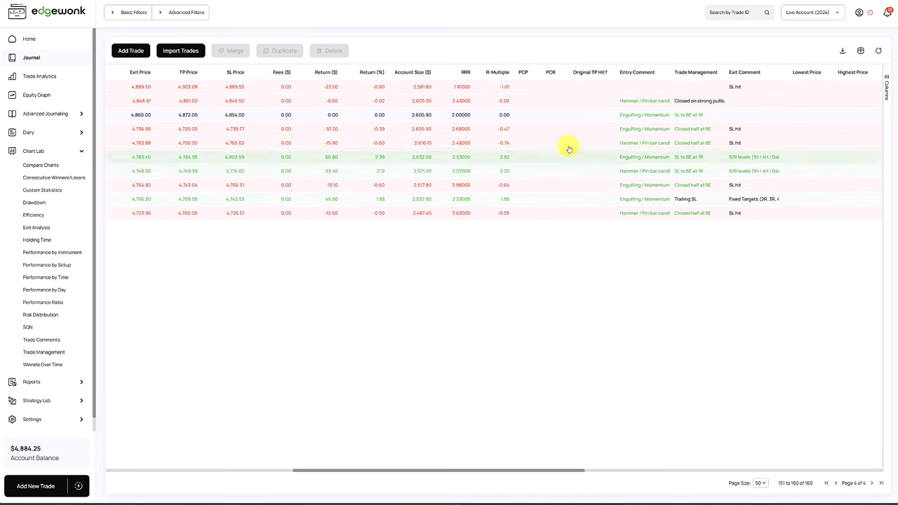
pyautogui.moveTo(580, 98)
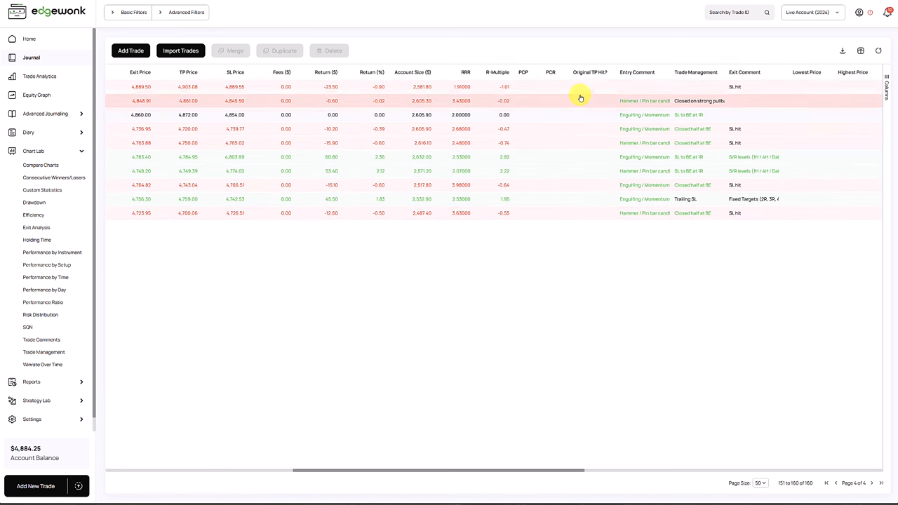
# Open the Trade Management chart showing actual -13.84R, potential -53.82R, management effect 39.98R
pyautogui.click(44, 351)
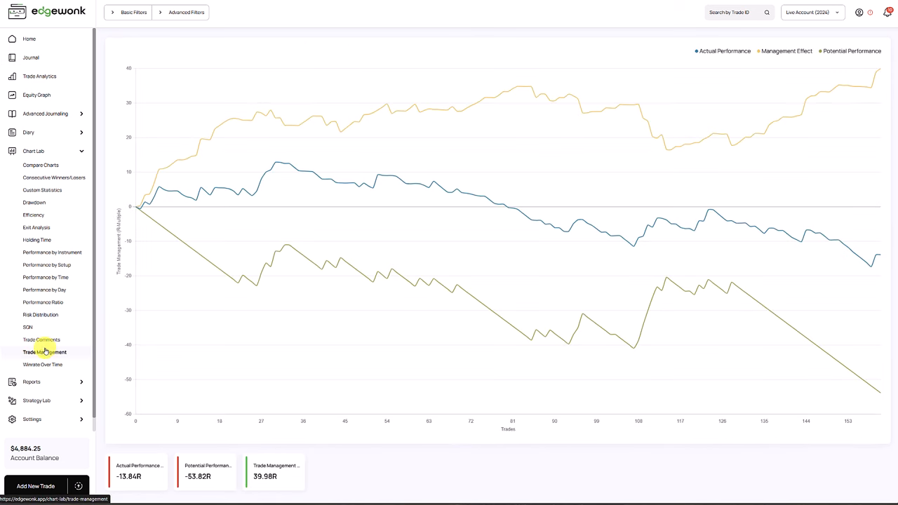
pyautogui.moveTo(435, 269)
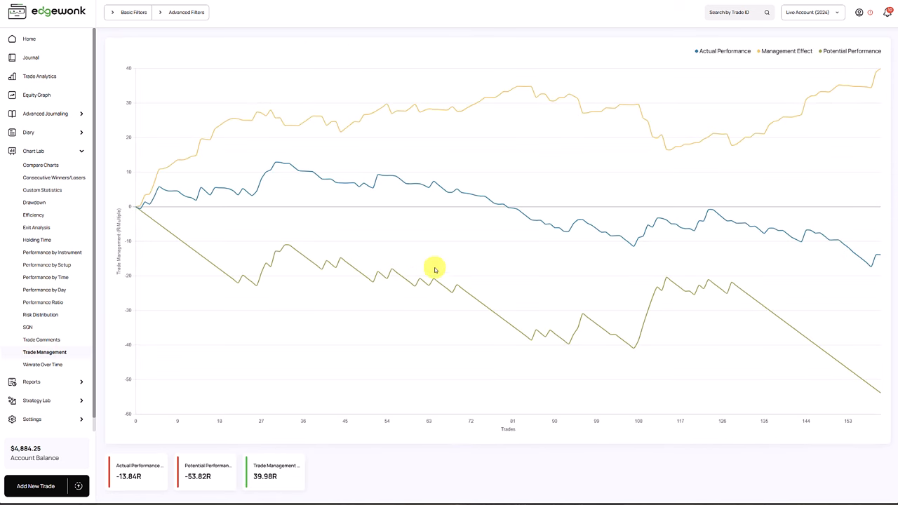
pyautogui.moveTo(457, 275)
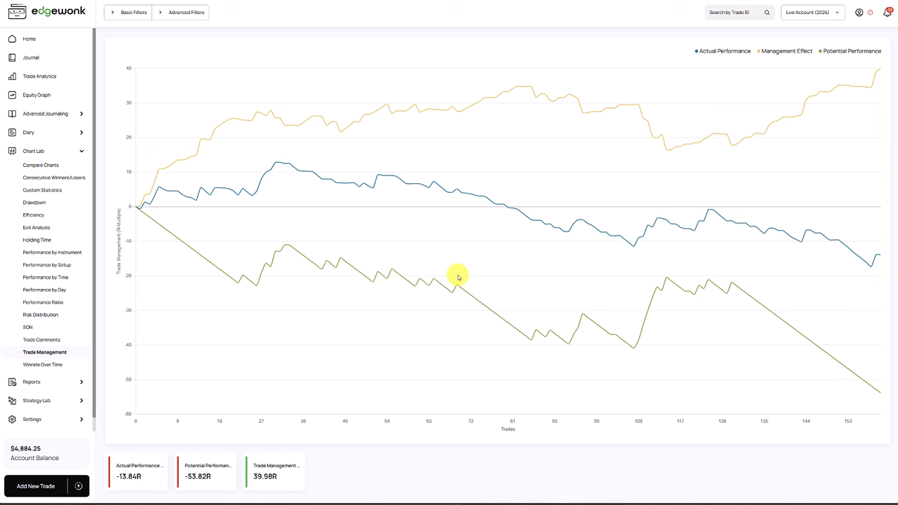
pyautogui.moveTo(452, 278)
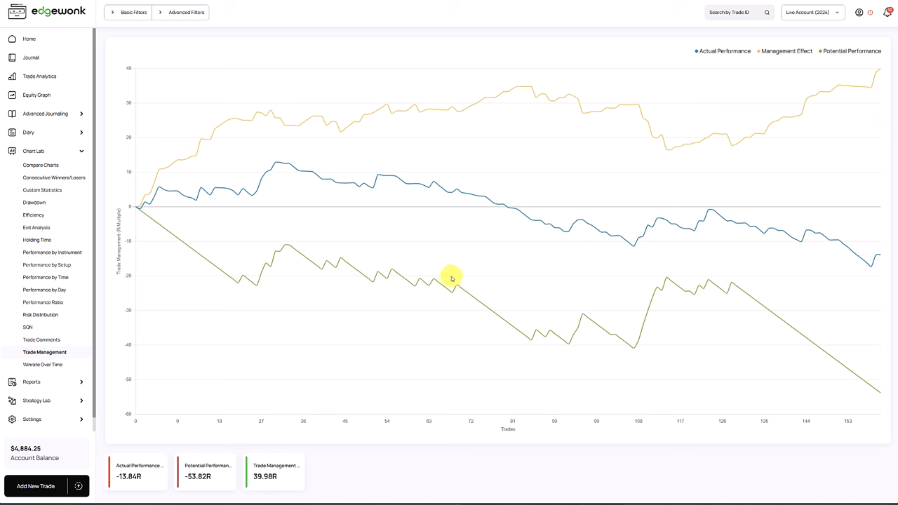
pyautogui.moveTo(449, 279)
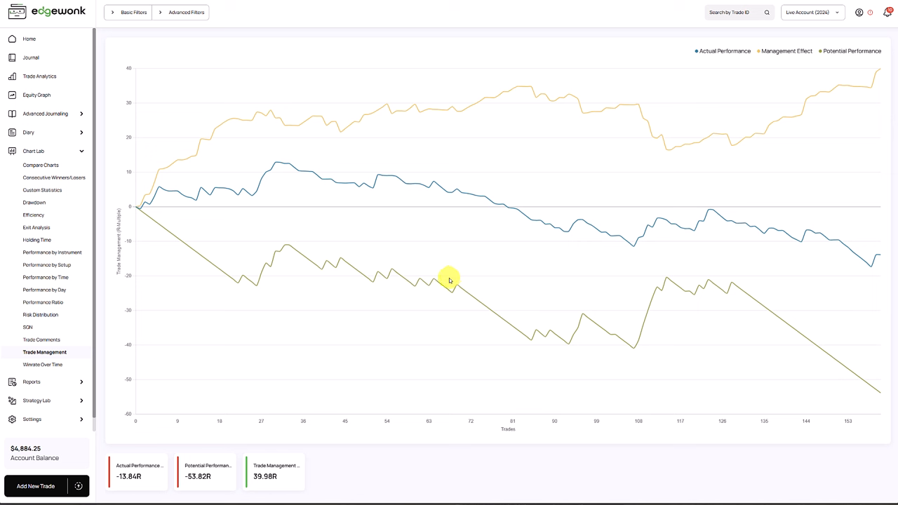
pyautogui.moveTo(442, 286)
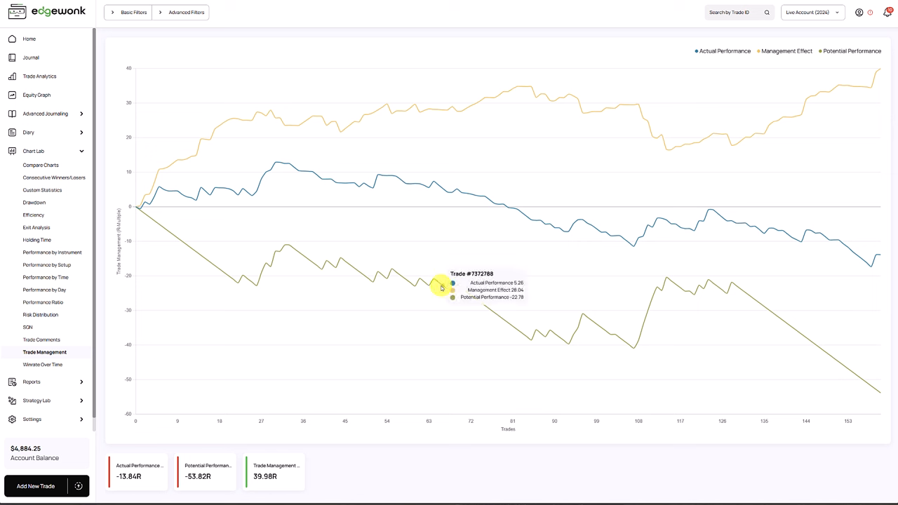
pyautogui.moveTo(545, 223)
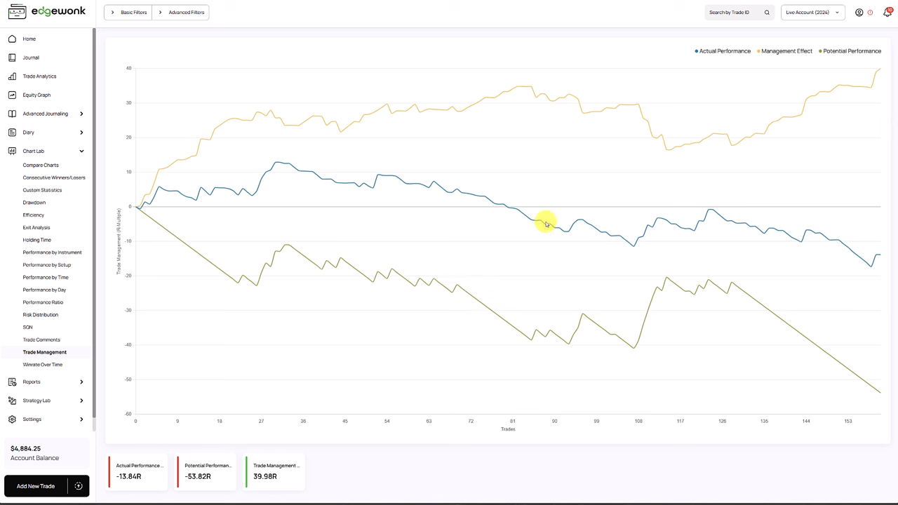
pyautogui.moveTo(631, 190)
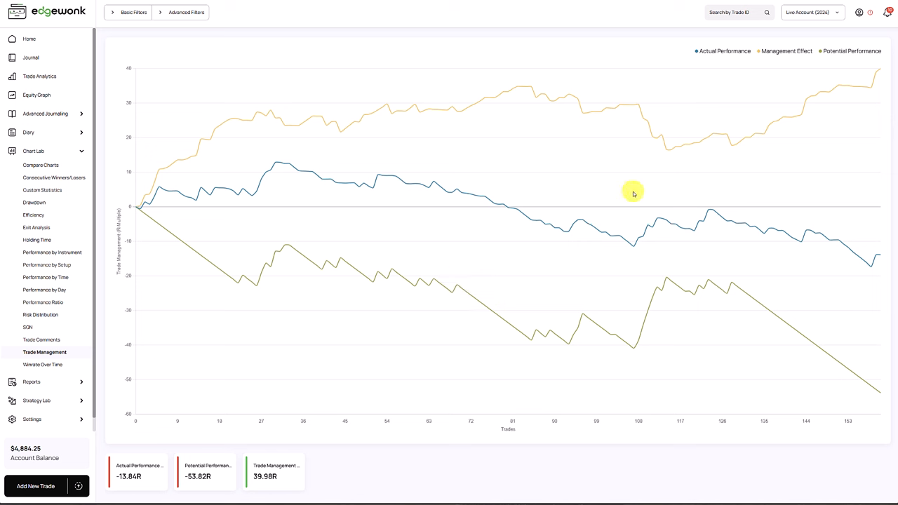
pyautogui.moveTo(628, 195)
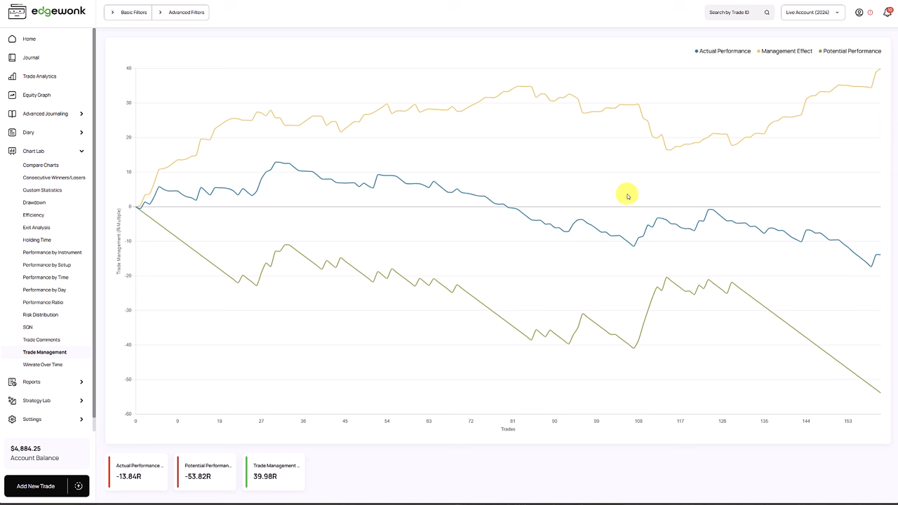
pyautogui.moveTo(88, 169)
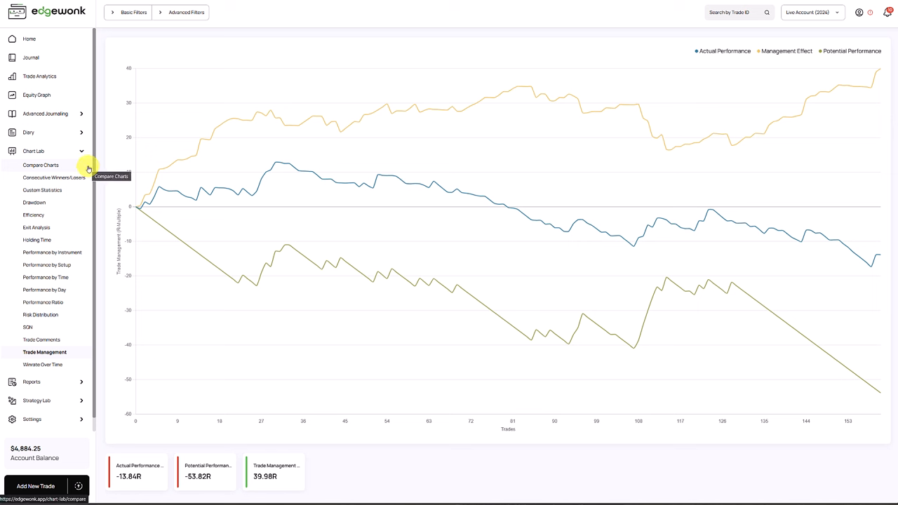